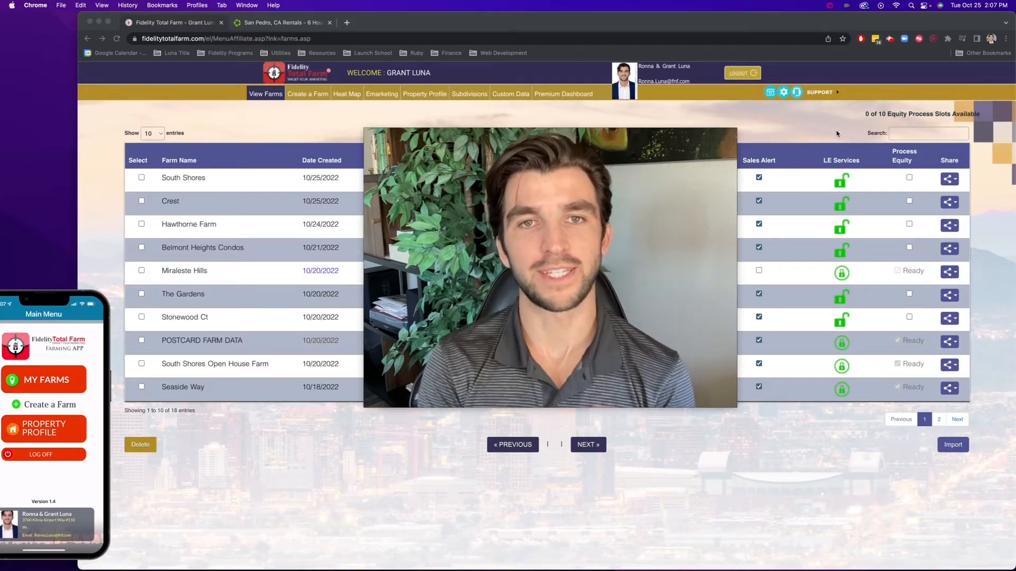
Start creating a new farm on the San Pedro map near W 13th St.
{"action": "left_click", "coordinate": [307, 94]}
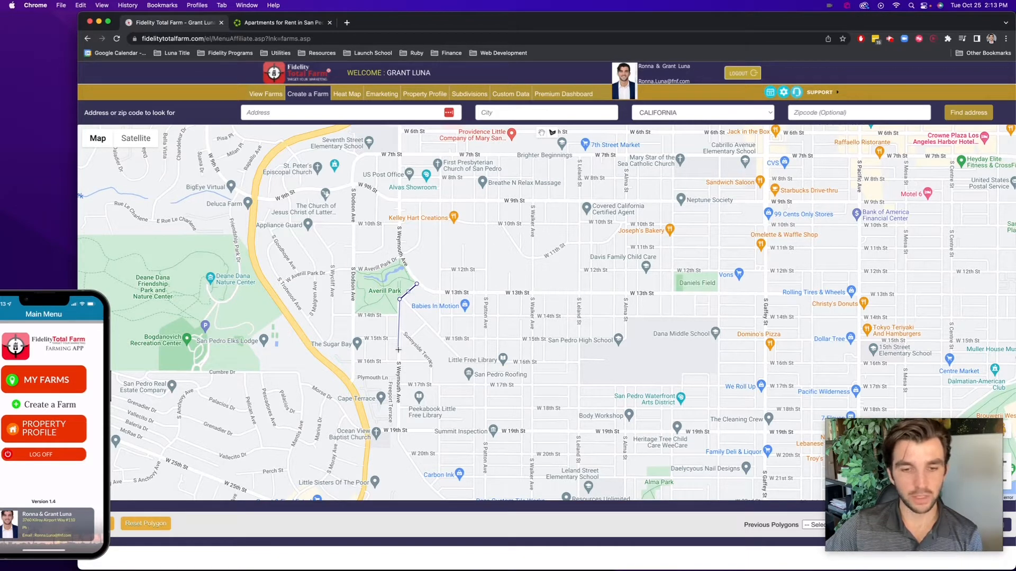
Close the outline along W 17th St and keep only single-family homes.
{"action": "left_click", "coordinate": [482, 382]}
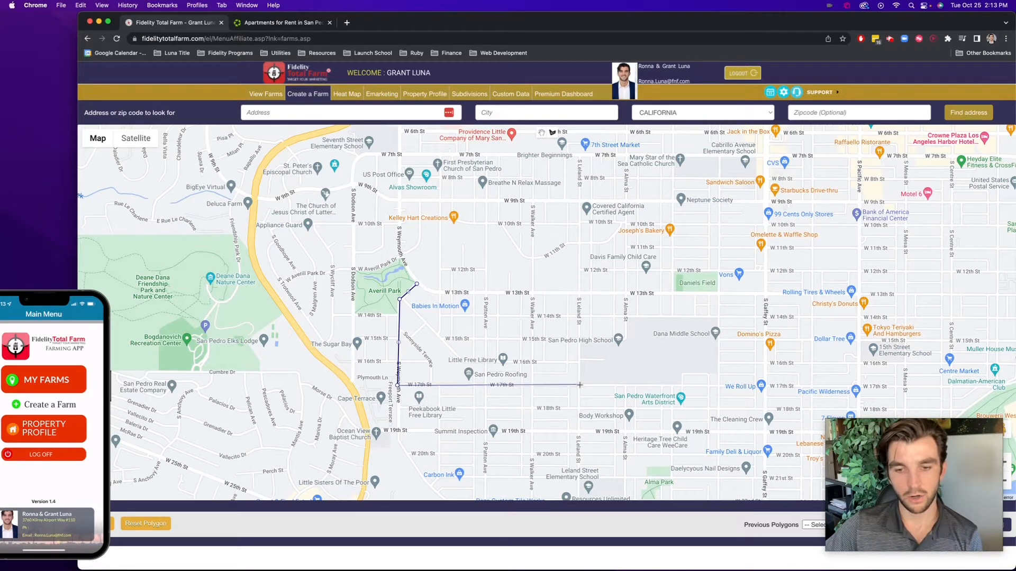
{"action": "left_click", "coordinate": [579, 293]}
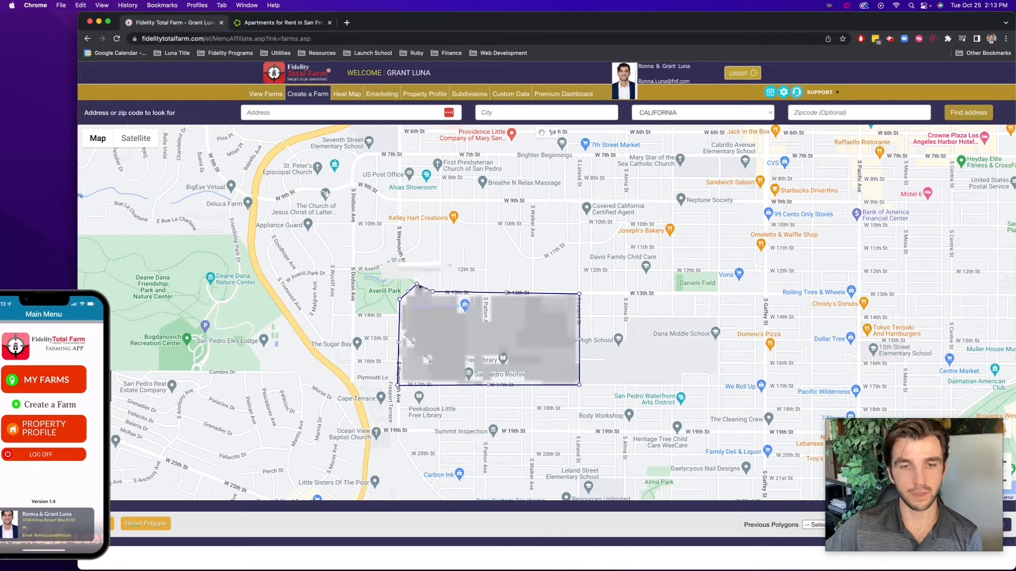
{"action": "left_click", "coordinate": [418, 285]}
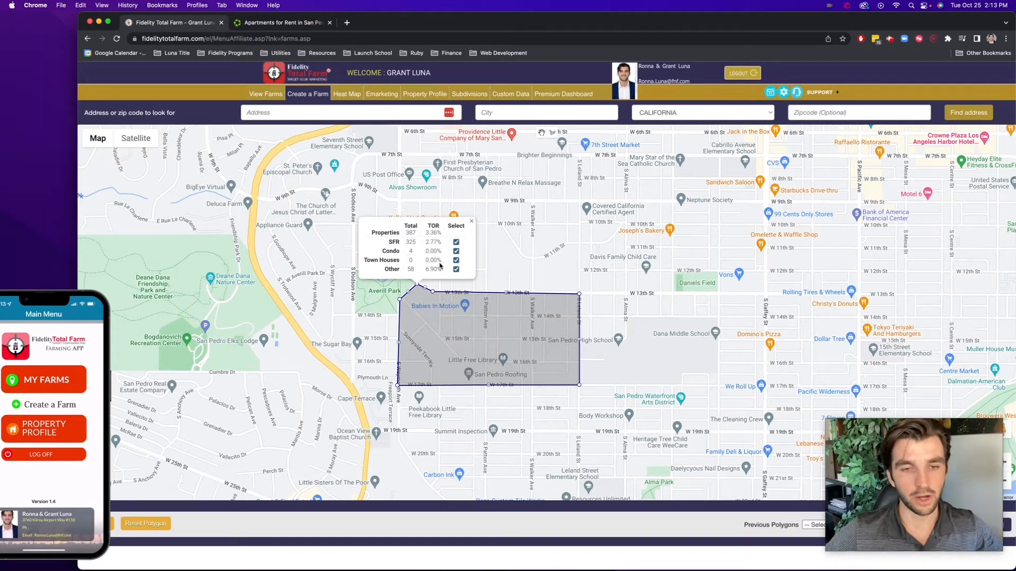
{"action": "left_click", "coordinate": [455, 269]}
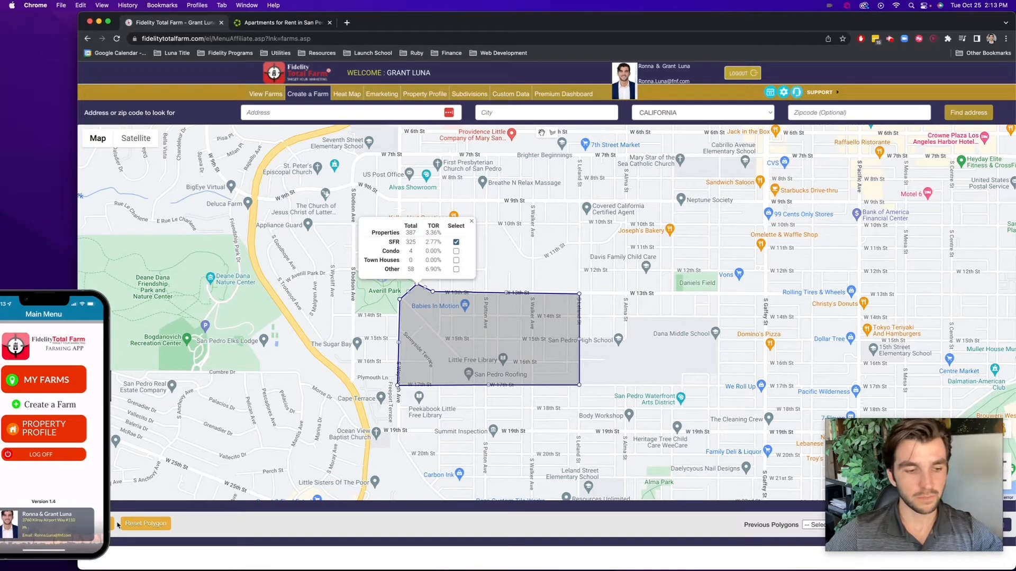
{"action": "mouse_move", "coordinate": [112, 525]}
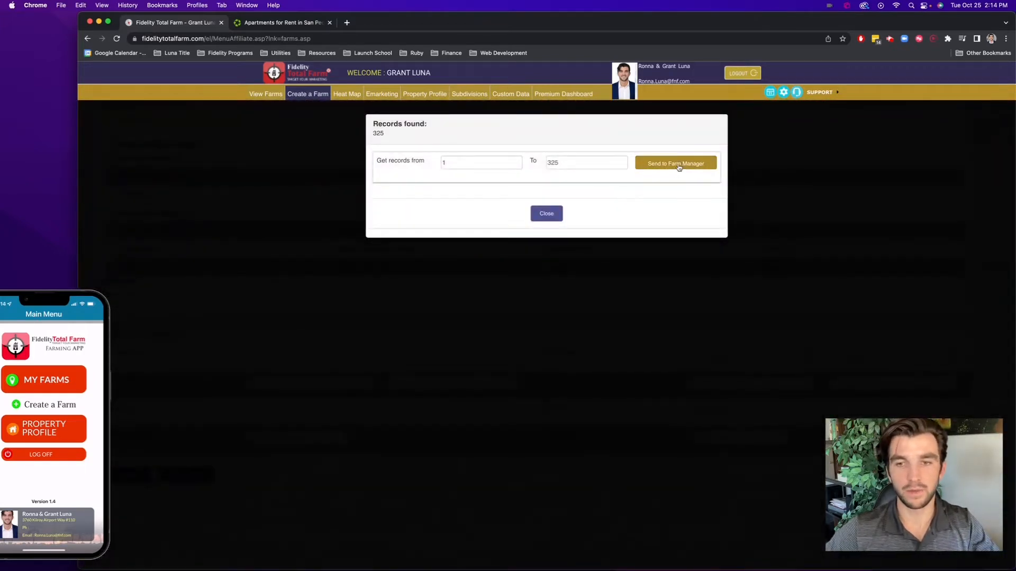
Send the 325 records to Farm Manager as 'Vista Del Oro Open House Farm', accepting the data agreement.
{"action": "left_click", "coordinate": [675, 163]}
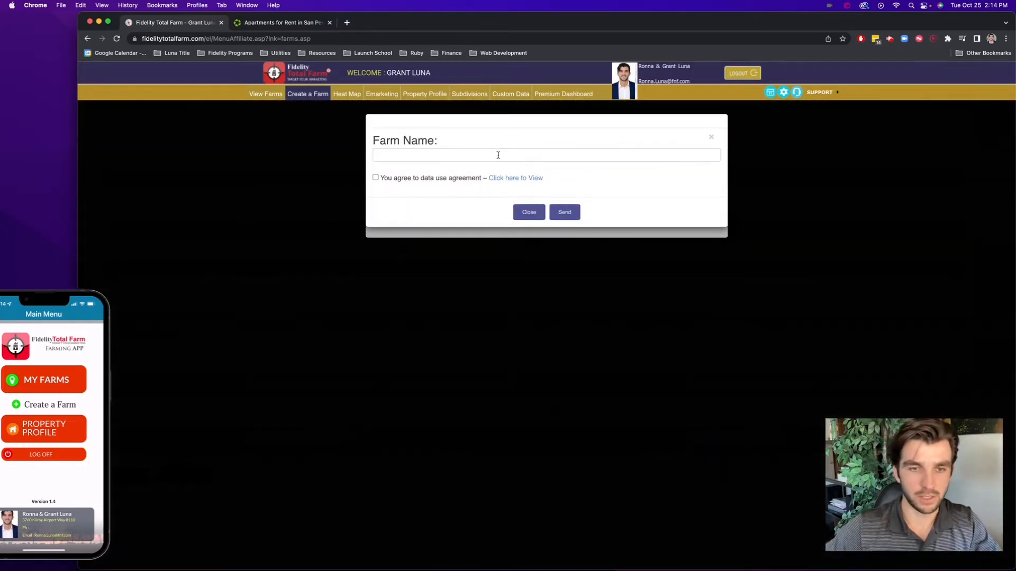
{"action": "type", "text": "Vista Del Oro"}
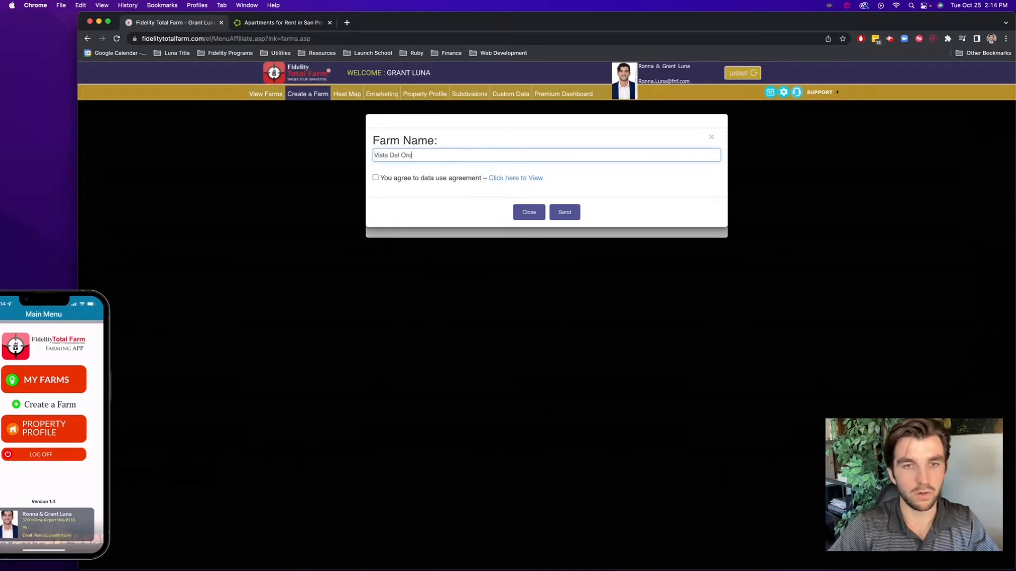
{"action": "type", "text": "Open House Farm"}
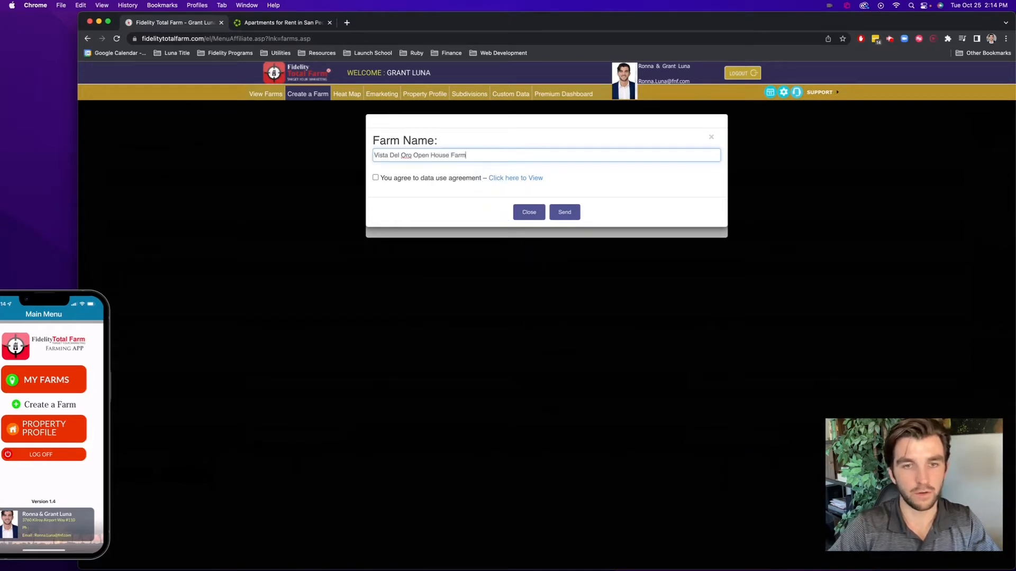
{"action": "left_click", "coordinate": [375, 177]}
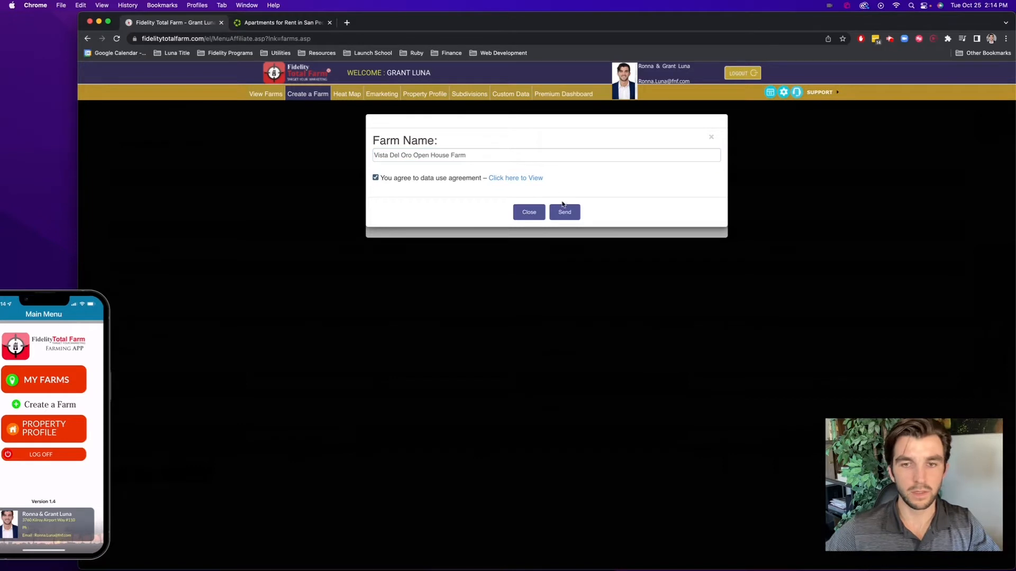
{"action": "left_click", "coordinate": [564, 213]}
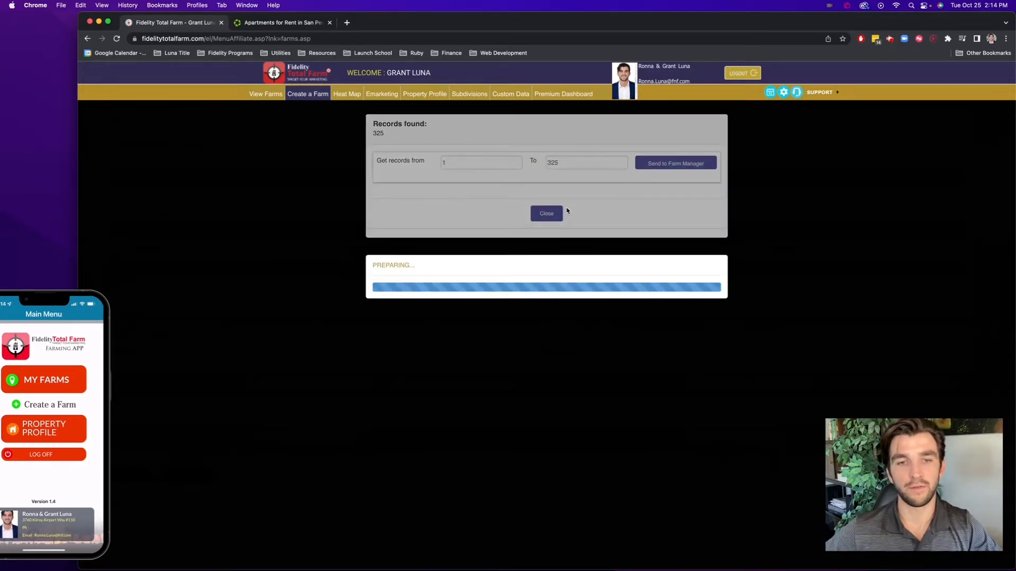
{"action": "left_click", "coordinate": [546, 213]}
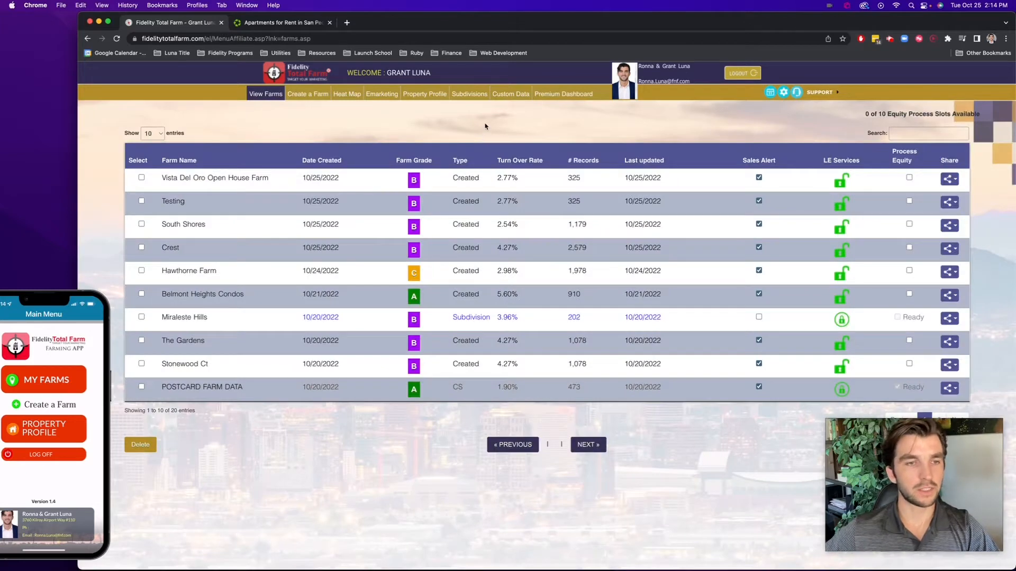
{"action": "mouse_move", "coordinate": [111, 310]}
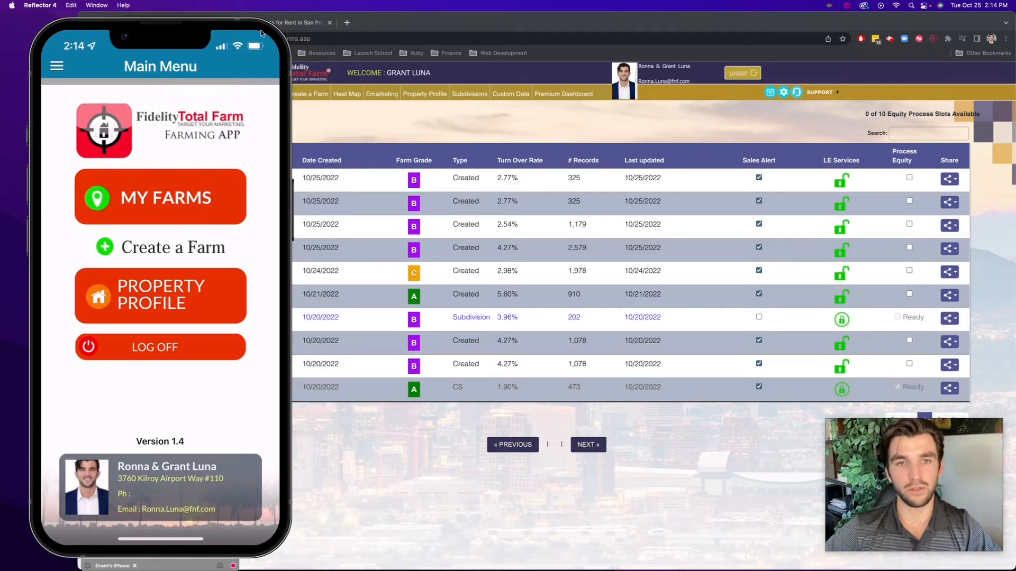
{"action": "mouse_move", "coordinate": [492, 24]}
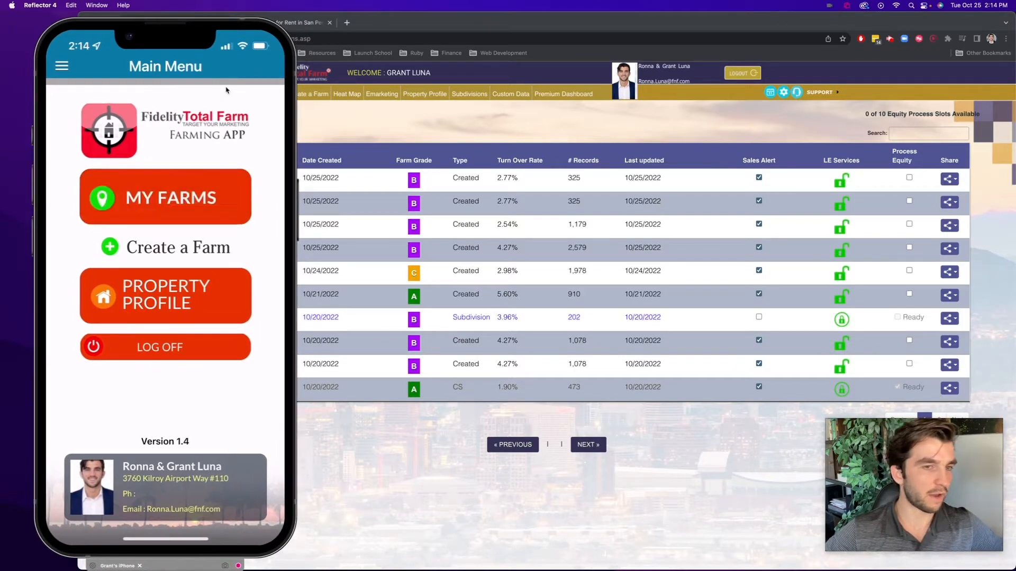
Open Vista Del Oro Open House Farm from the My Farms list.
{"action": "left_click", "coordinate": [165, 197]}
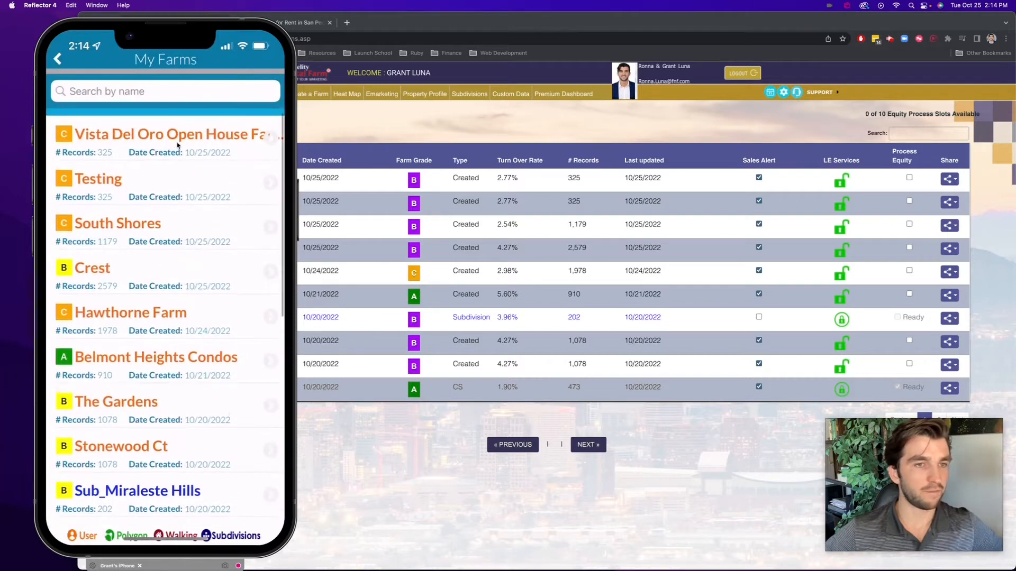
{"action": "scroll", "scroll_direction": "down", "scroll_amount": 3}
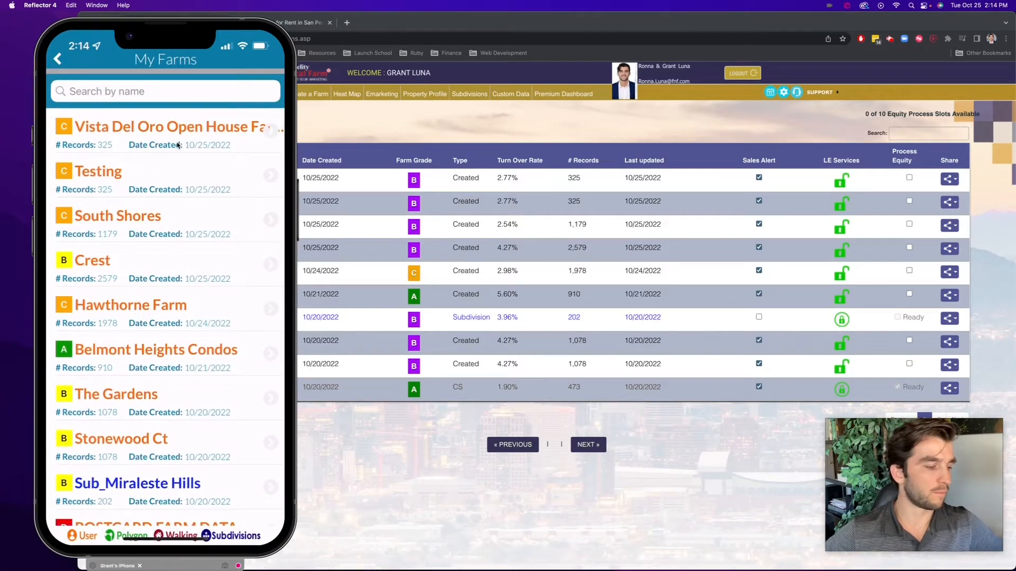
{"action": "left_click", "coordinate": [158, 127]}
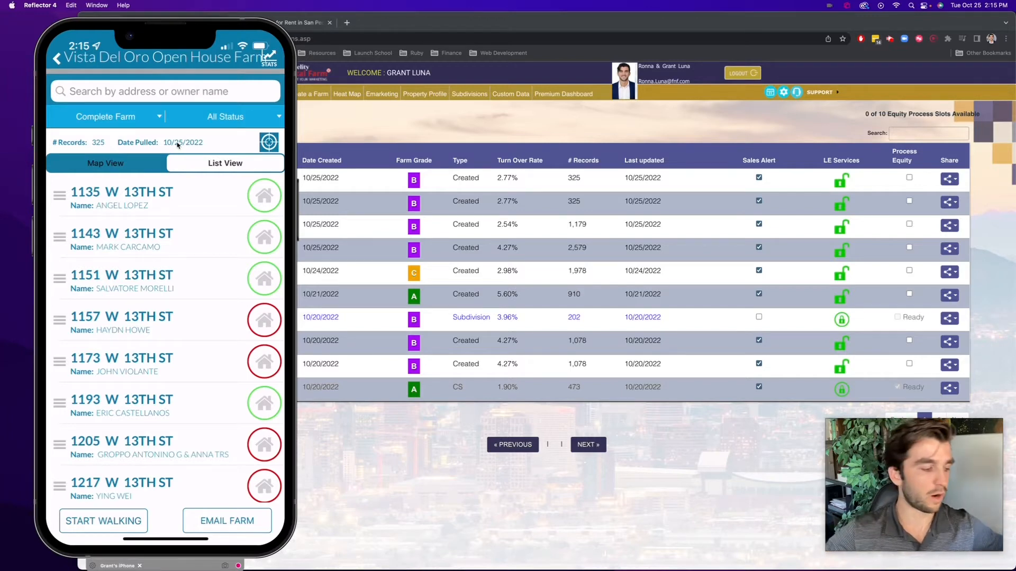
{"action": "left_click", "coordinate": [121, 196]}
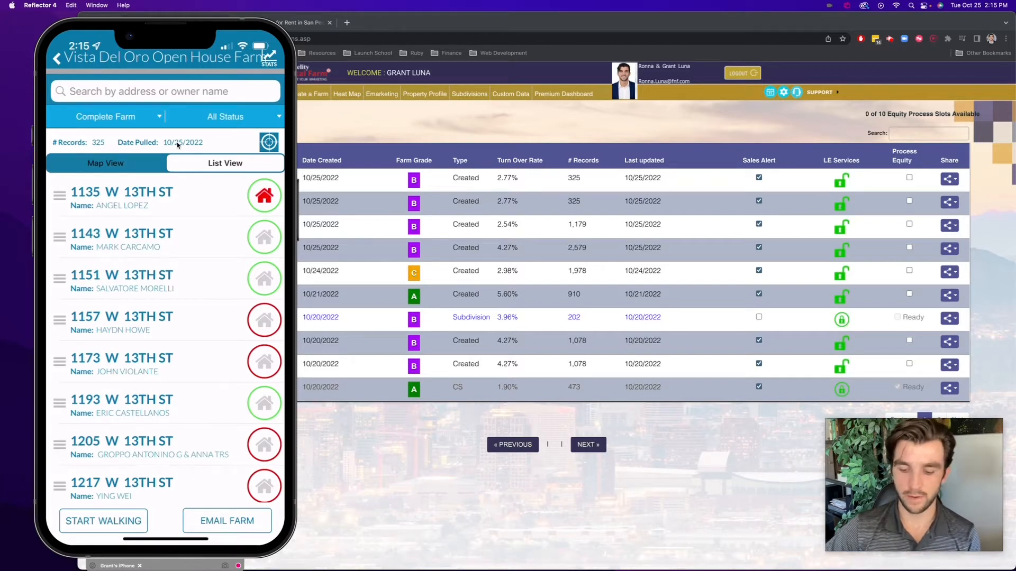
{"action": "left_click", "coordinate": [225, 117]}
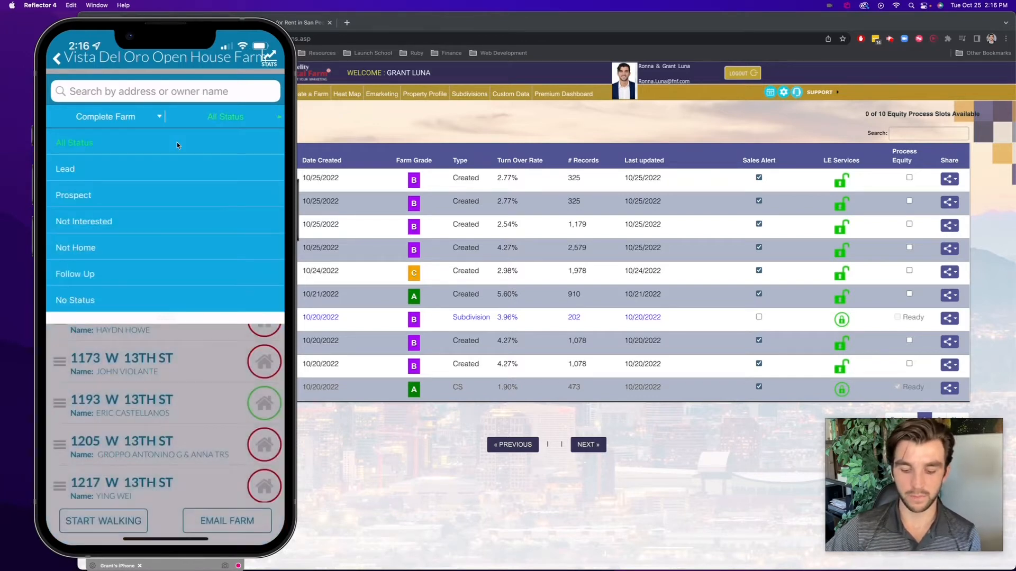
{"action": "left_click", "coordinate": [75, 248]}
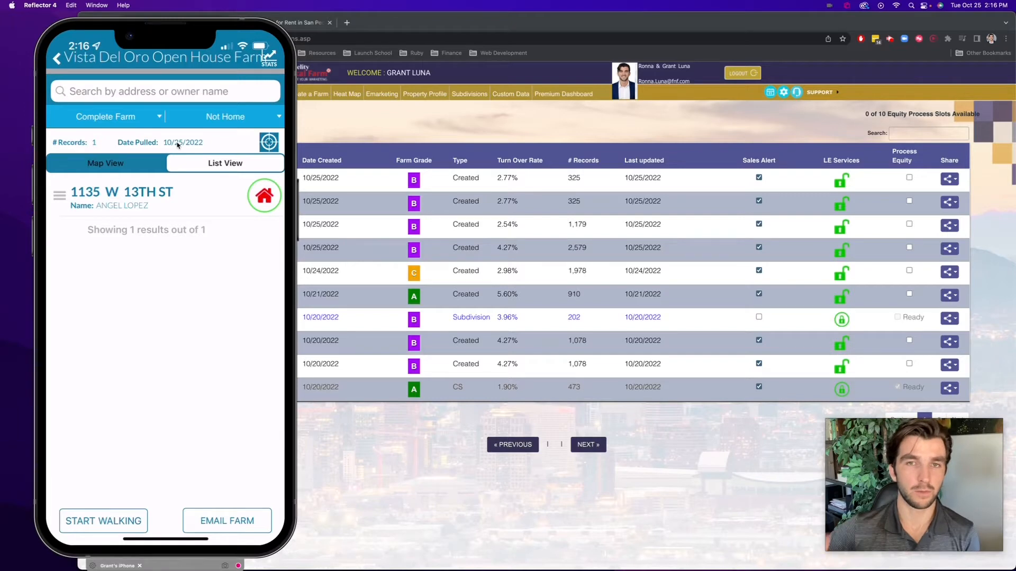
{"action": "left_click", "coordinate": [225, 116]}
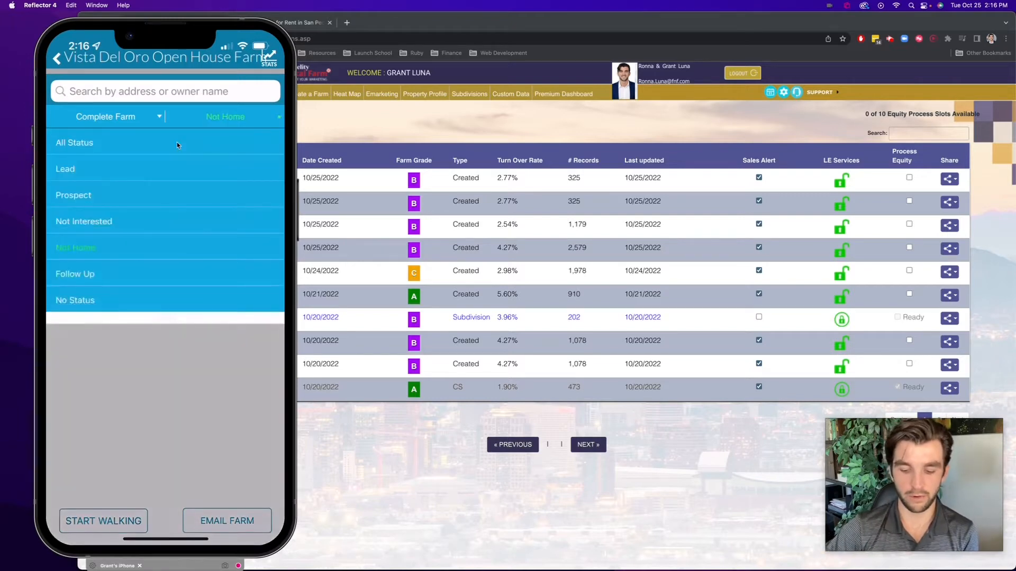
{"action": "left_click", "coordinate": [74, 143]}
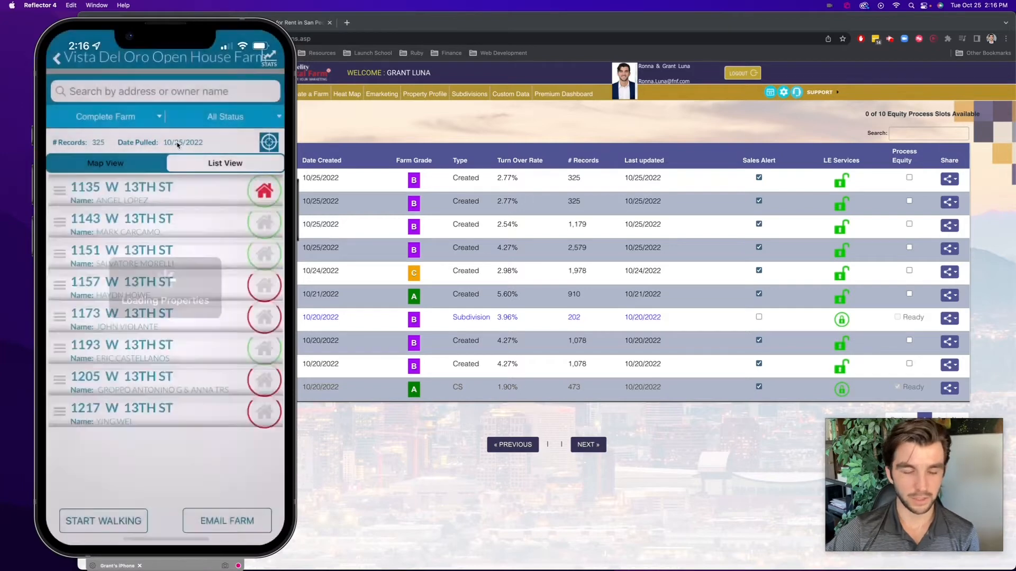
{"action": "left_click", "coordinate": [121, 189]}
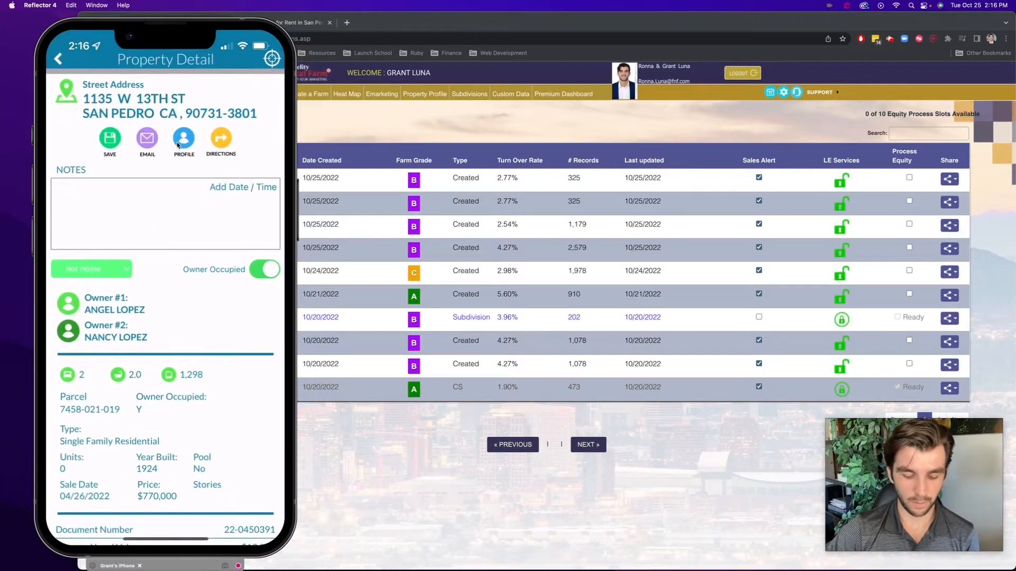
{"action": "scroll", "scroll_direction": "down", "scroll_amount": 3}
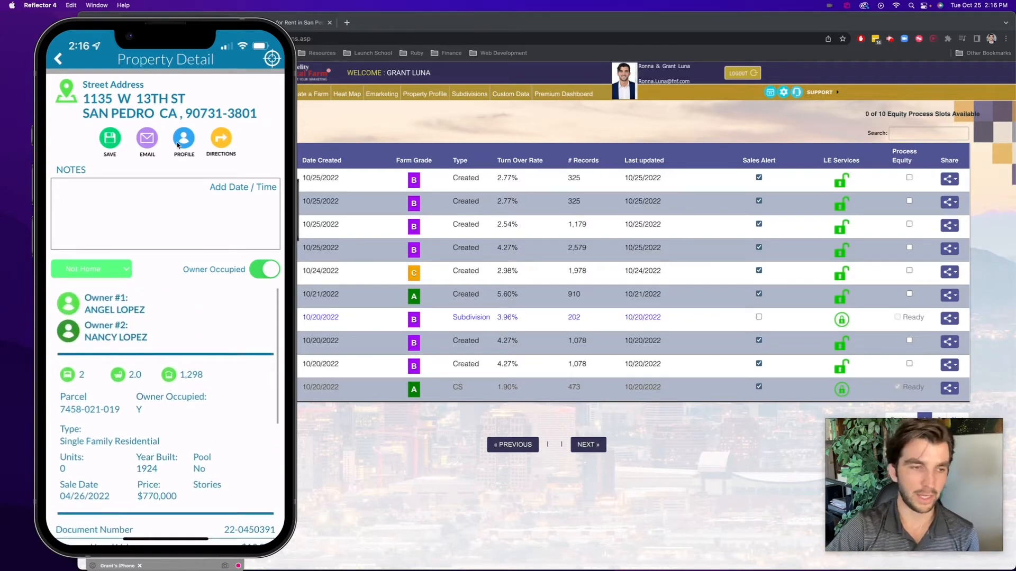
{"action": "left_click", "coordinate": [91, 269]}
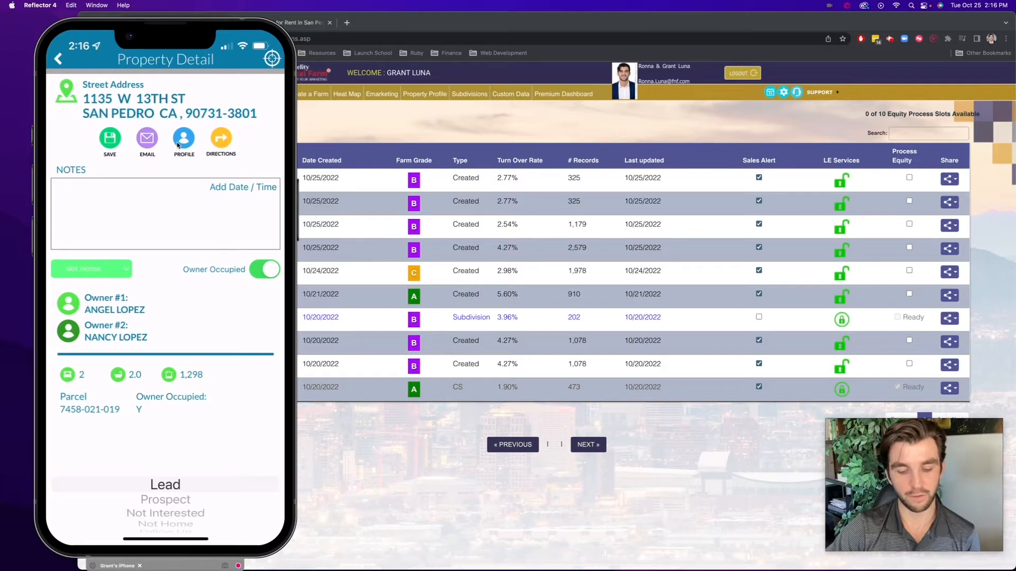
{"action": "left_click", "coordinate": [164, 213]}
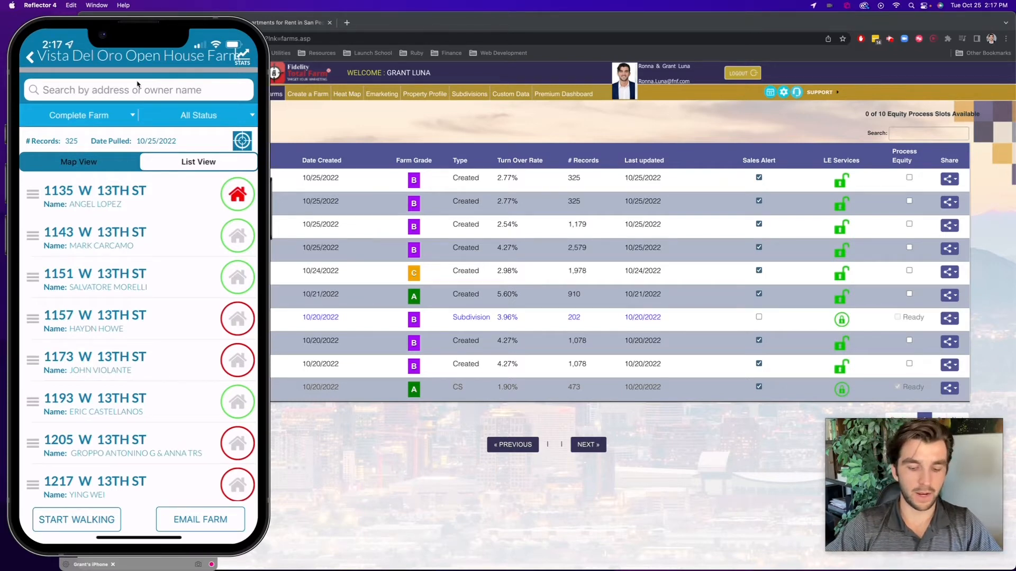
{"action": "left_click", "coordinate": [95, 191]}
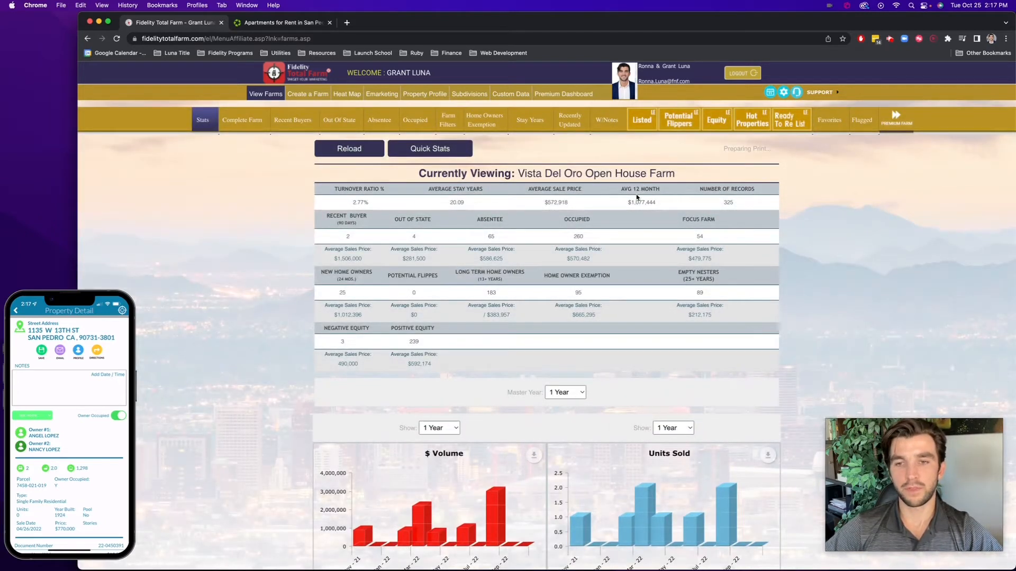
{"action": "mouse_move", "coordinate": [633, 202]}
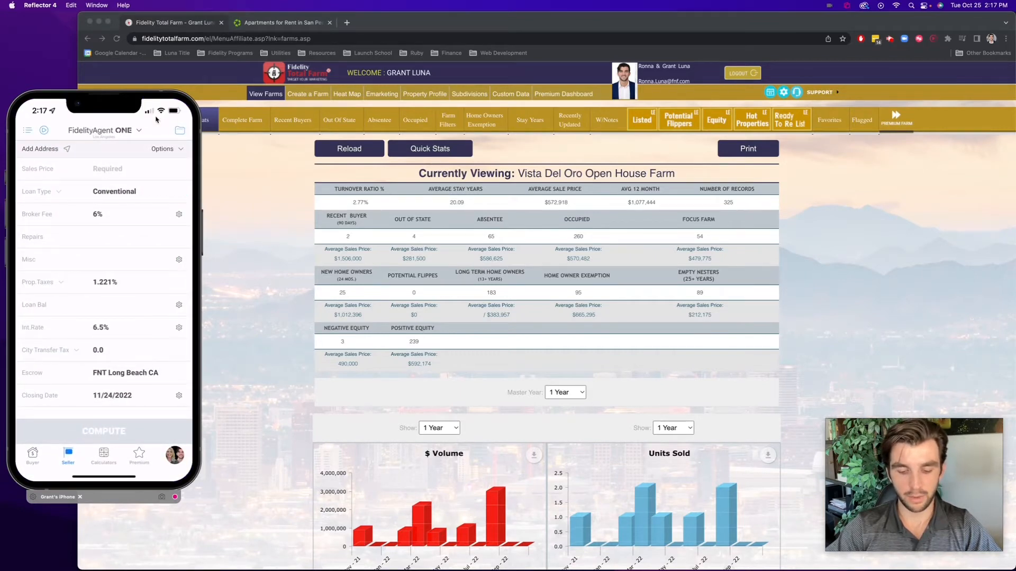
Enter a $1,000,000 sales price and lower the broker fee from 6% to 5%.
{"action": "left_click", "coordinate": [122, 168]}
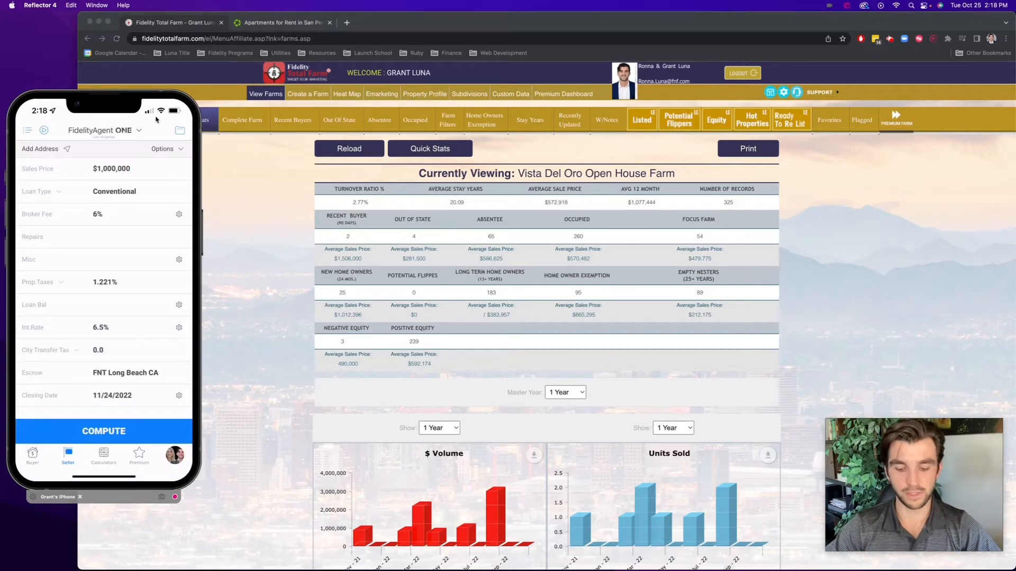
{"action": "left_click", "coordinate": [97, 214]}
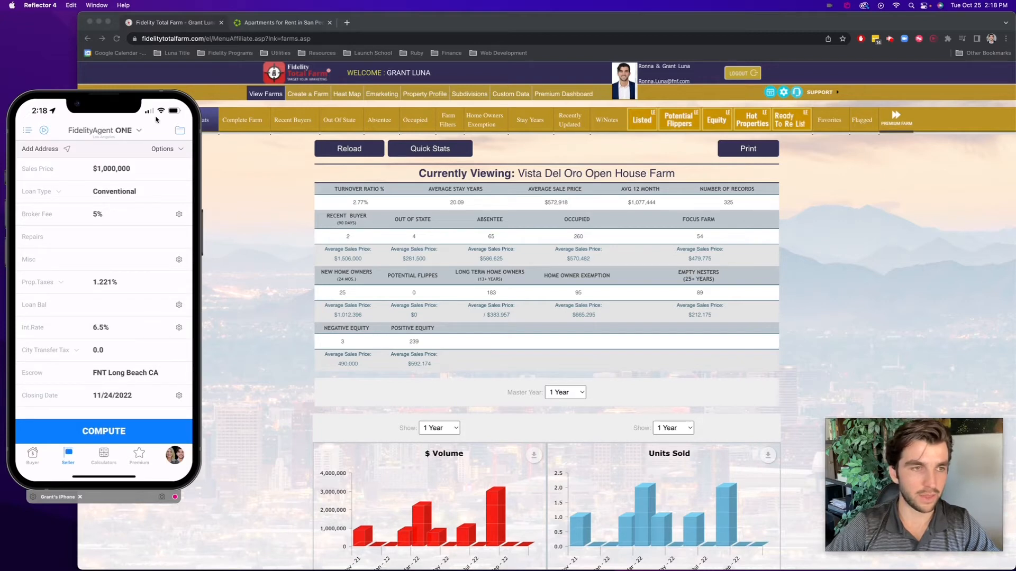
{"action": "left_click", "coordinate": [40, 149]}
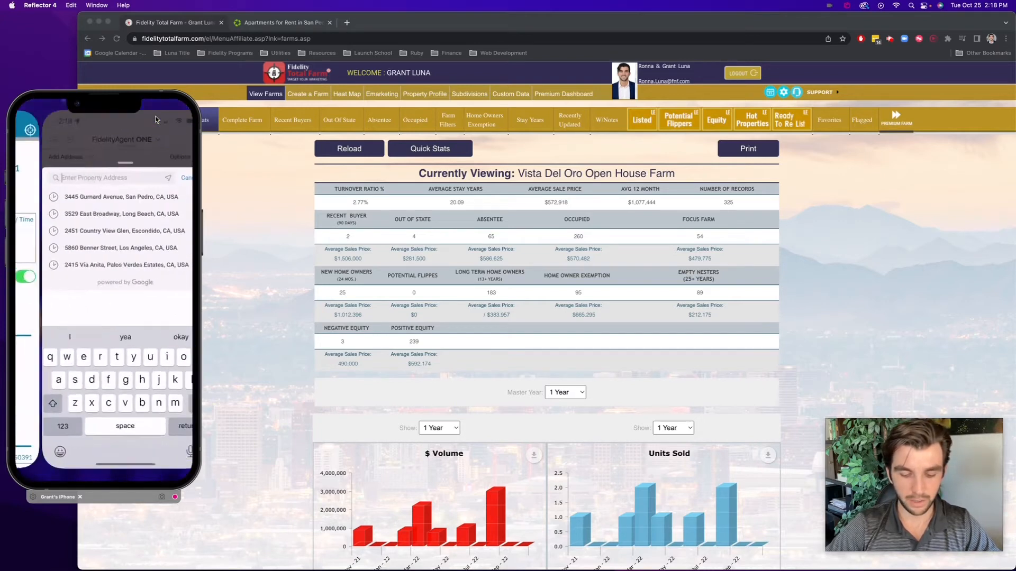
{"action": "type", "text": "1135 W 13th St, San Pedro, CA 90731, USA"}
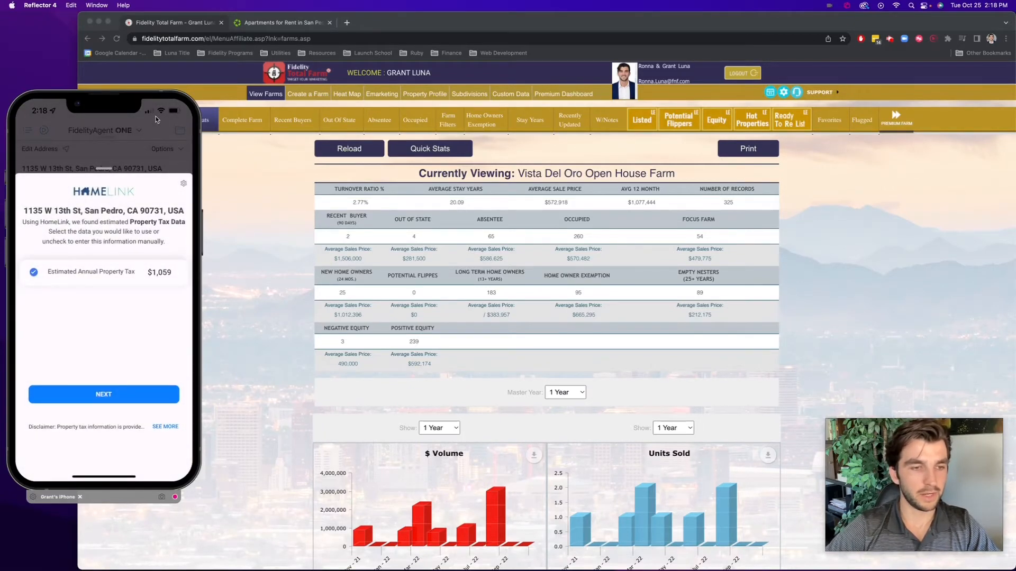
{"action": "left_click", "coordinate": [104, 394]}
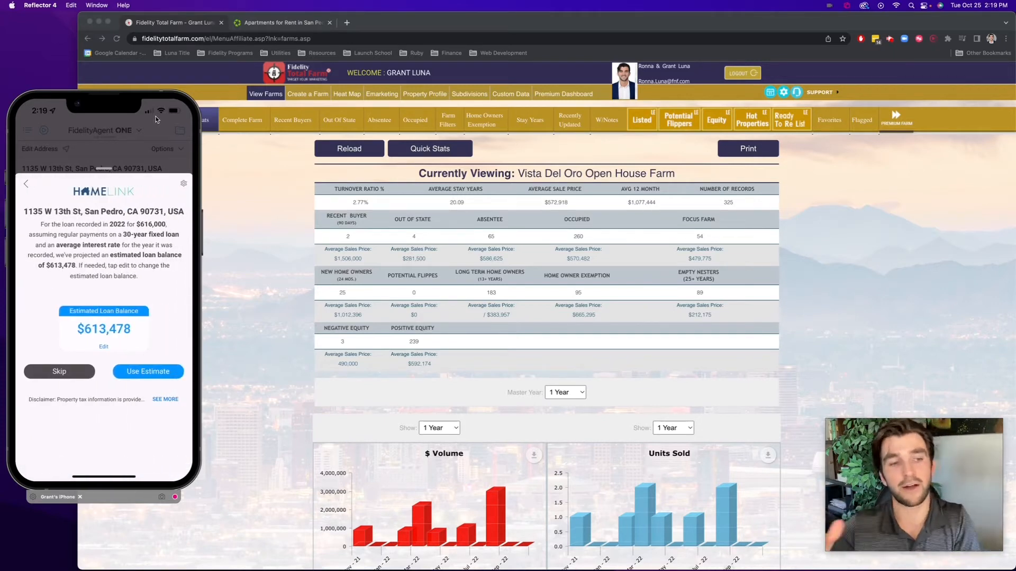
{"action": "left_click", "coordinate": [147, 372]}
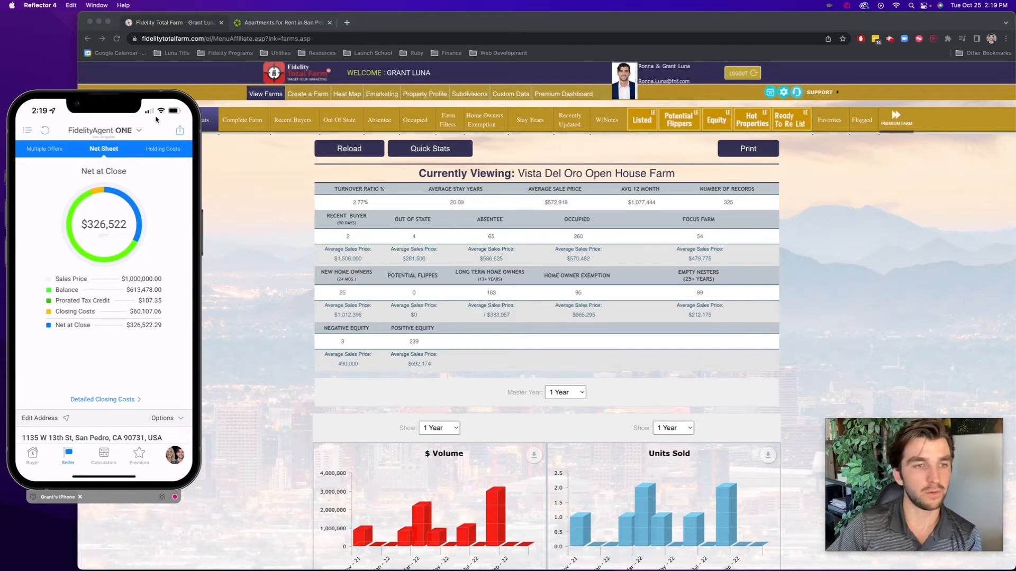
{"action": "left_click", "coordinate": [179, 130]}
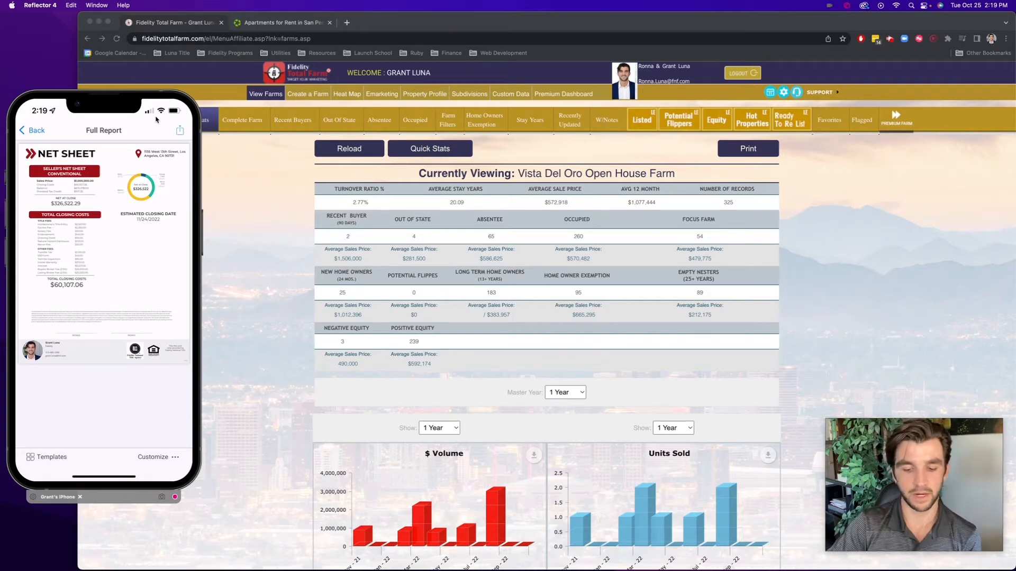
{"action": "left_click", "coordinate": [179, 130]}
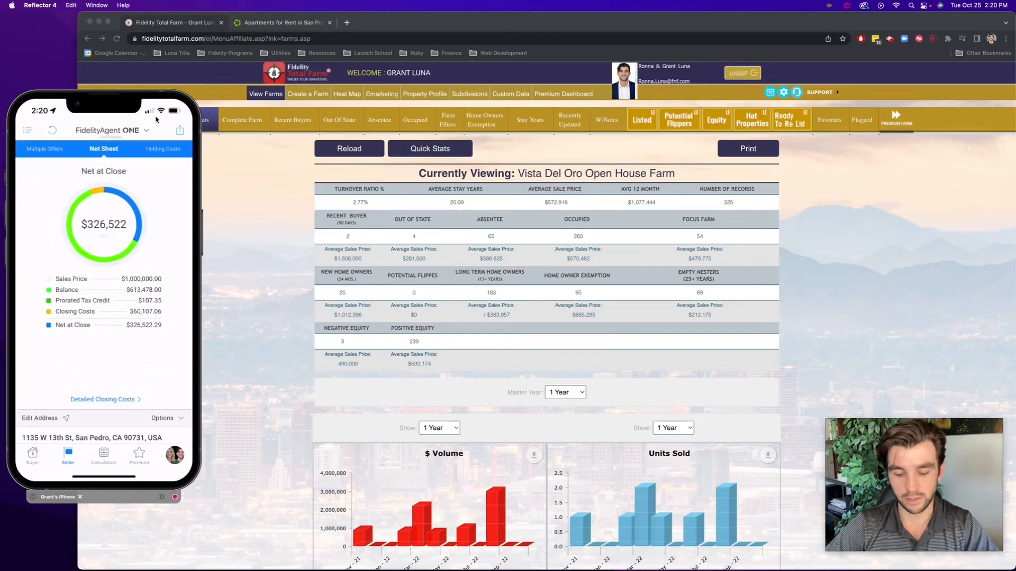
{"action": "scroll", "scroll_direction": "down", "scroll_amount": 3}
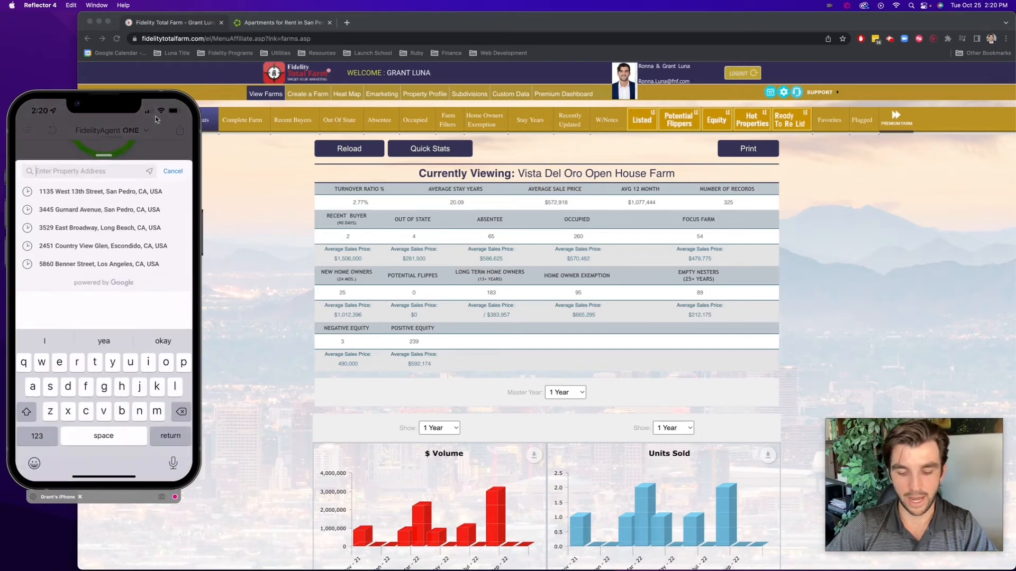
{"action": "left_click", "coordinate": [37, 436]}
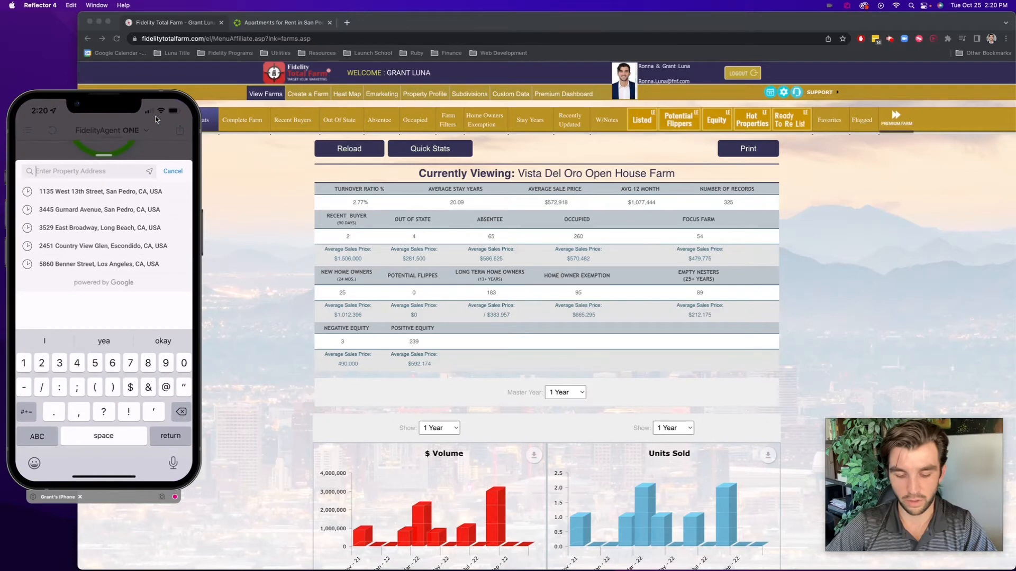
{"action": "type", "text": "1143 w"}
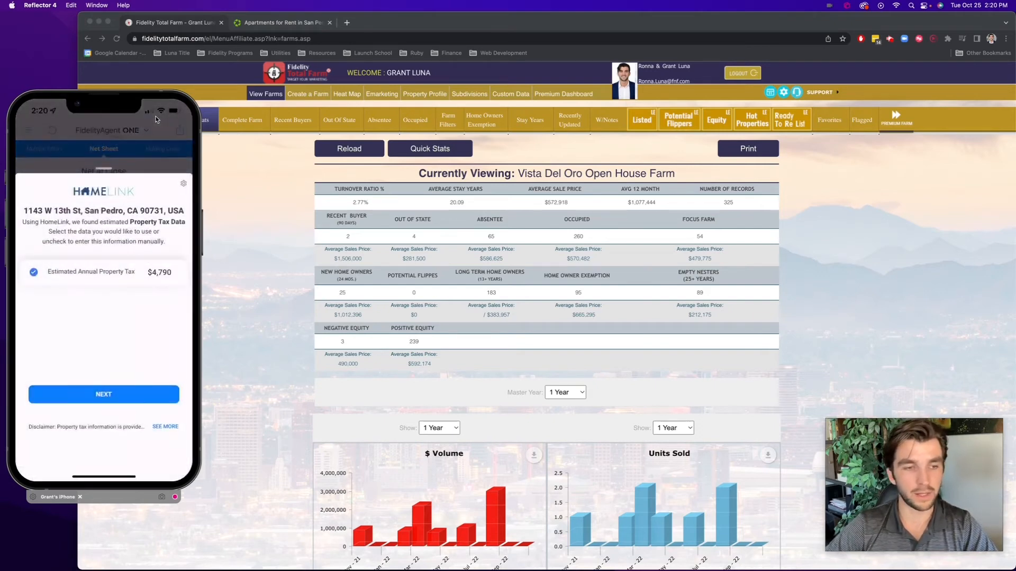
{"action": "left_click", "coordinate": [103, 394]}
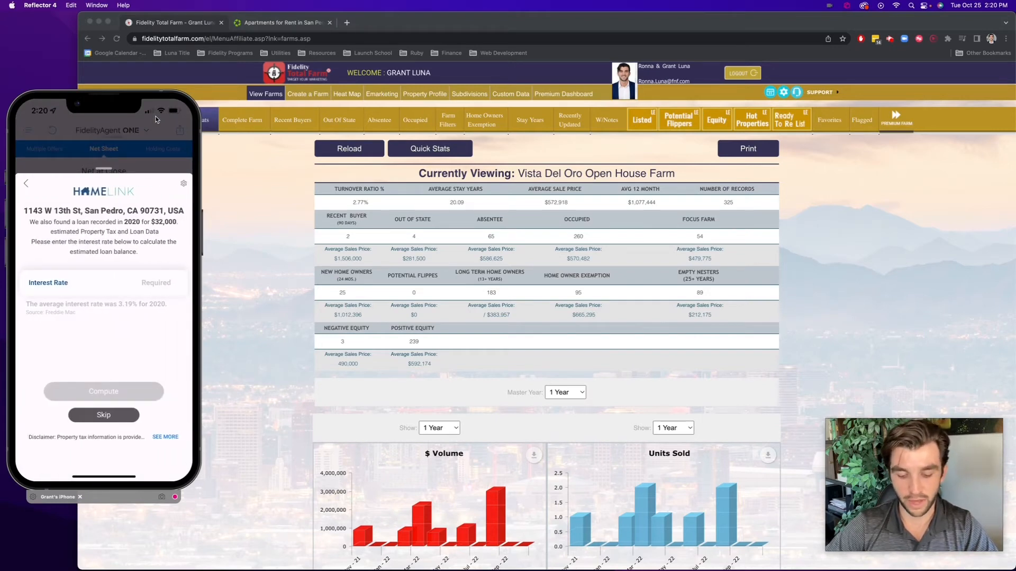
Enter a 3 interest rate, compute the loan balance, and return to property details.
{"action": "left_click", "coordinate": [133, 282]}
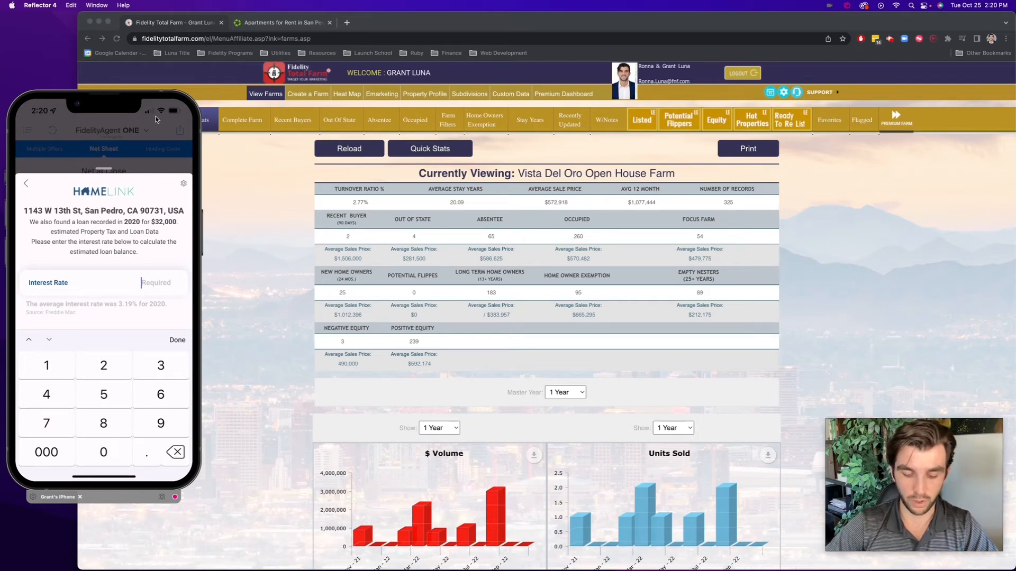
{"action": "left_click", "coordinate": [160, 365]}
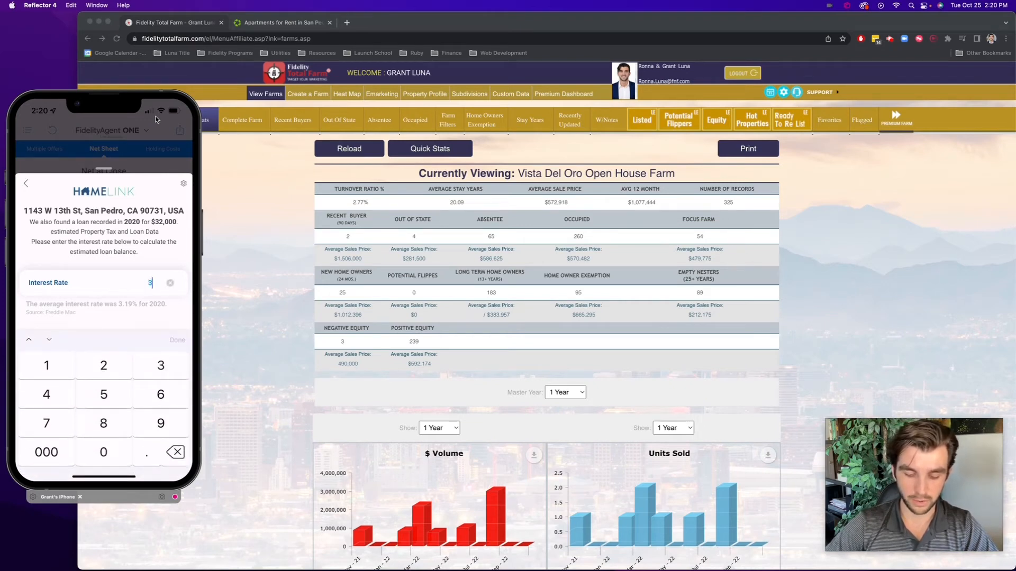
{"action": "left_click", "coordinate": [177, 339]}
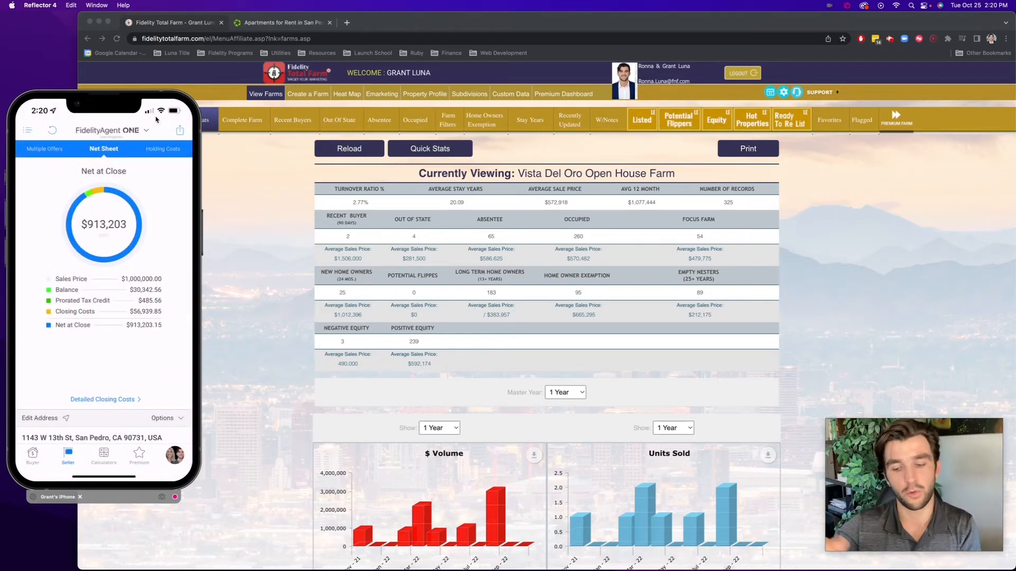
{"action": "left_click", "coordinate": [163, 149]}
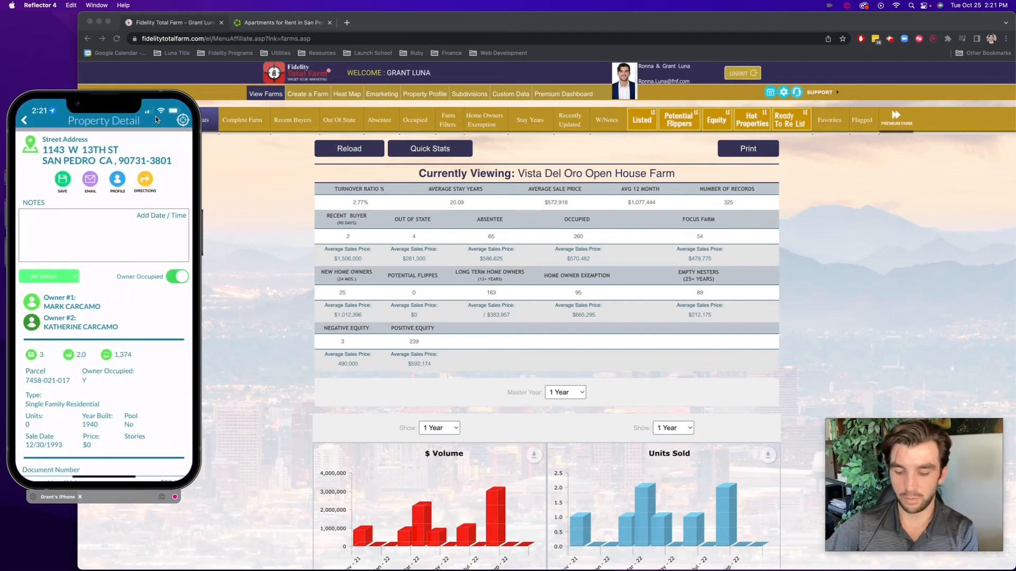
{"action": "left_click", "coordinate": [23, 120]}
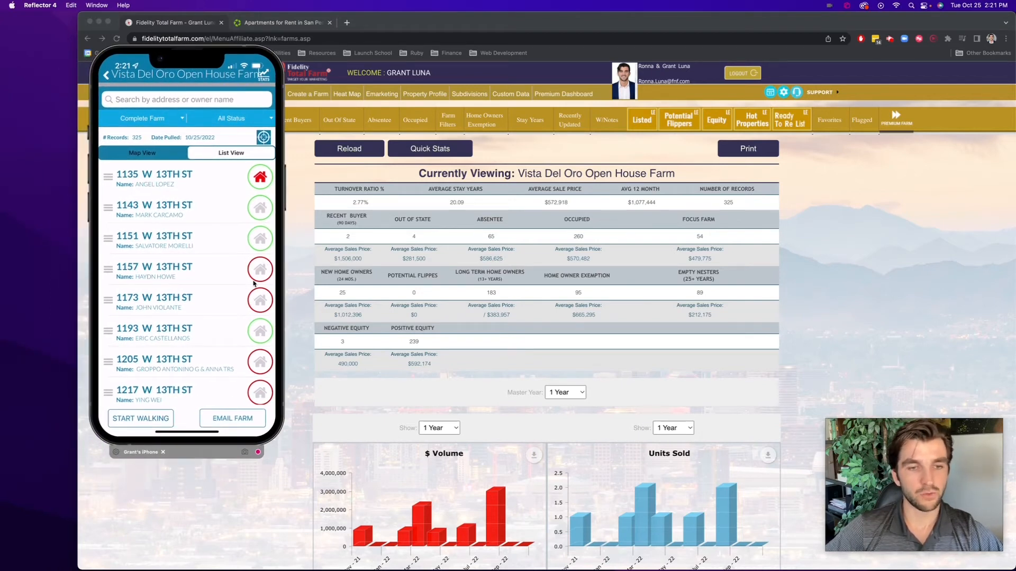
{"action": "mouse_move", "coordinate": [247, 372]}
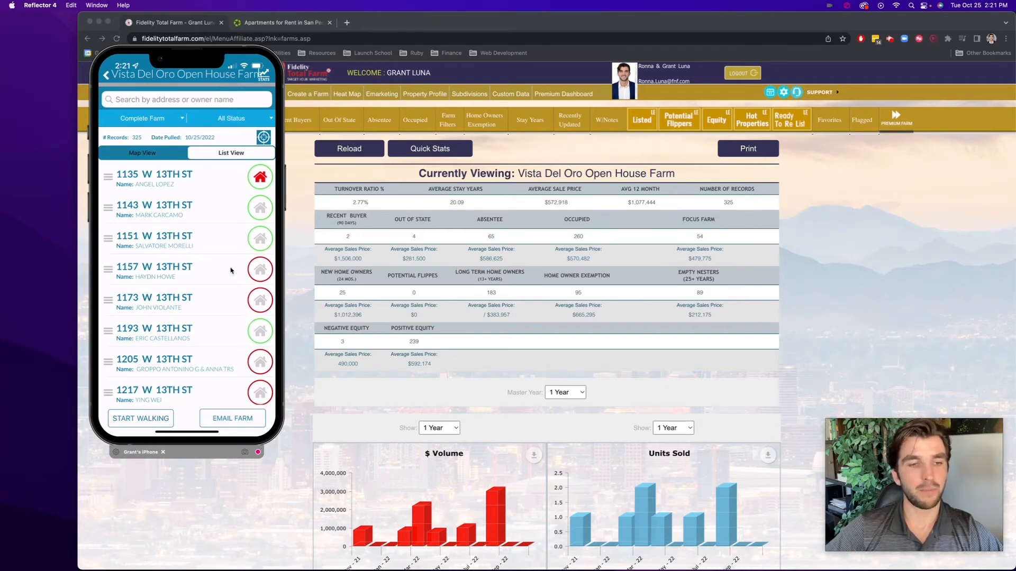
{"action": "mouse_move", "coordinate": [247, 254]}
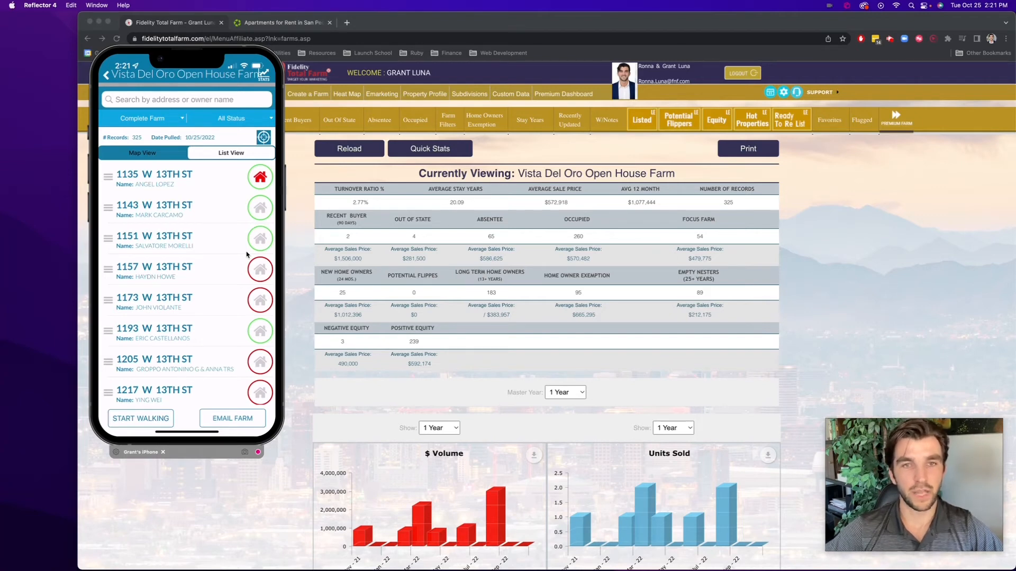
{"action": "left_click", "coordinate": [154, 266]}
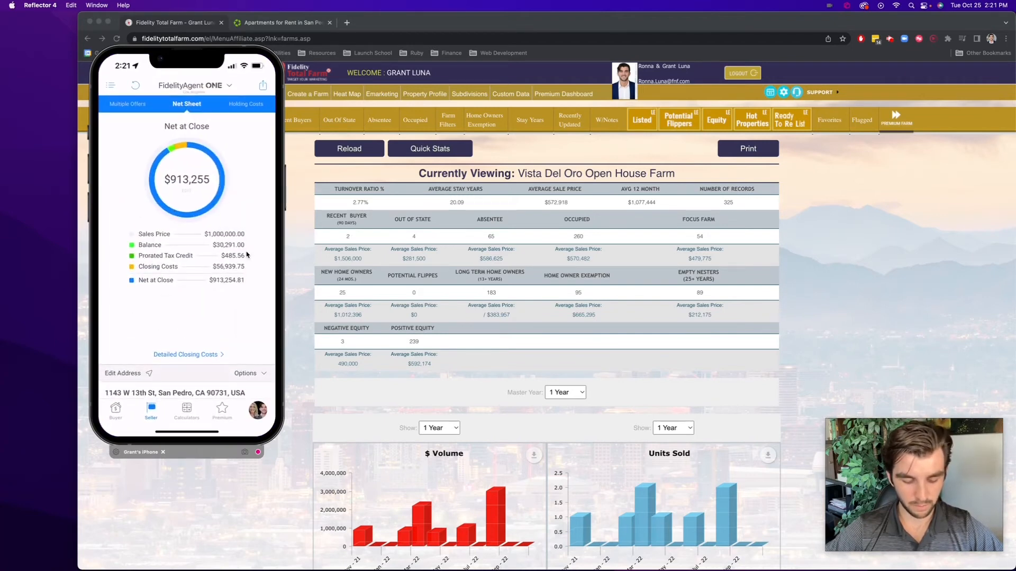
Open the Rent vs Buy calculator from the Calculators list, preset to conventional financing with 10% down.
{"action": "left_click", "coordinate": [186, 410]}
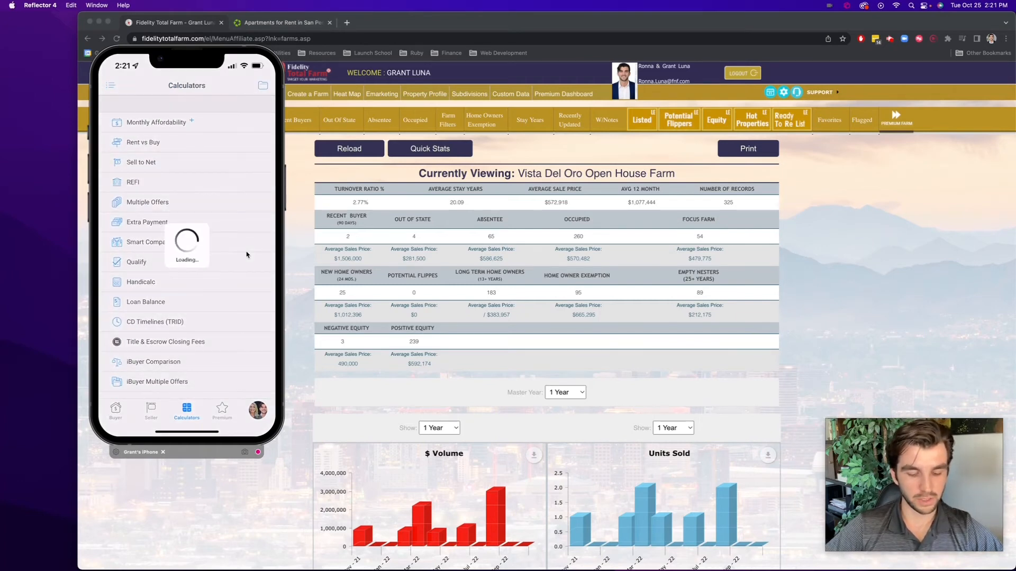
{"action": "left_click", "coordinate": [143, 142]}
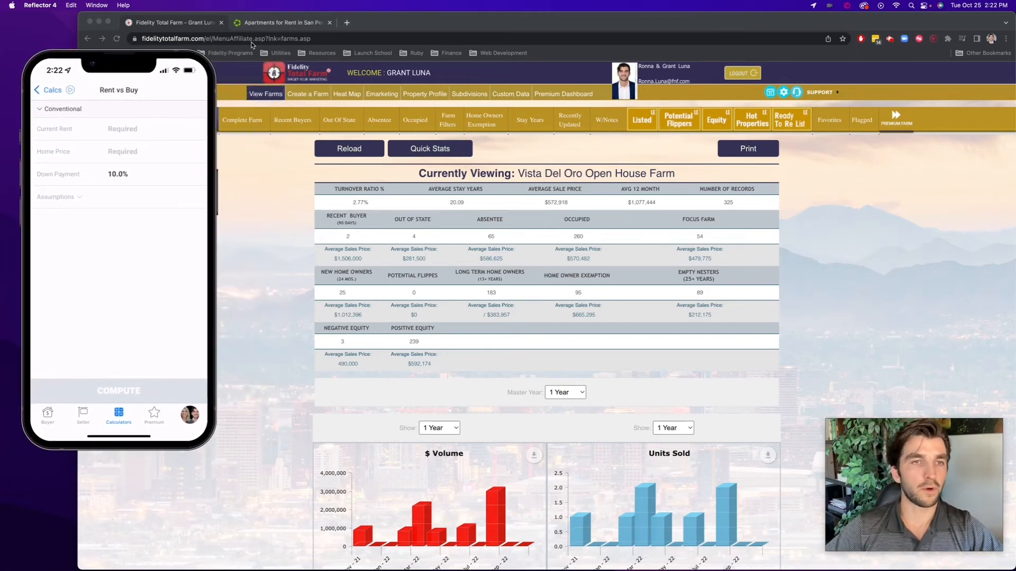
{"action": "left_click", "coordinate": [284, 22]}
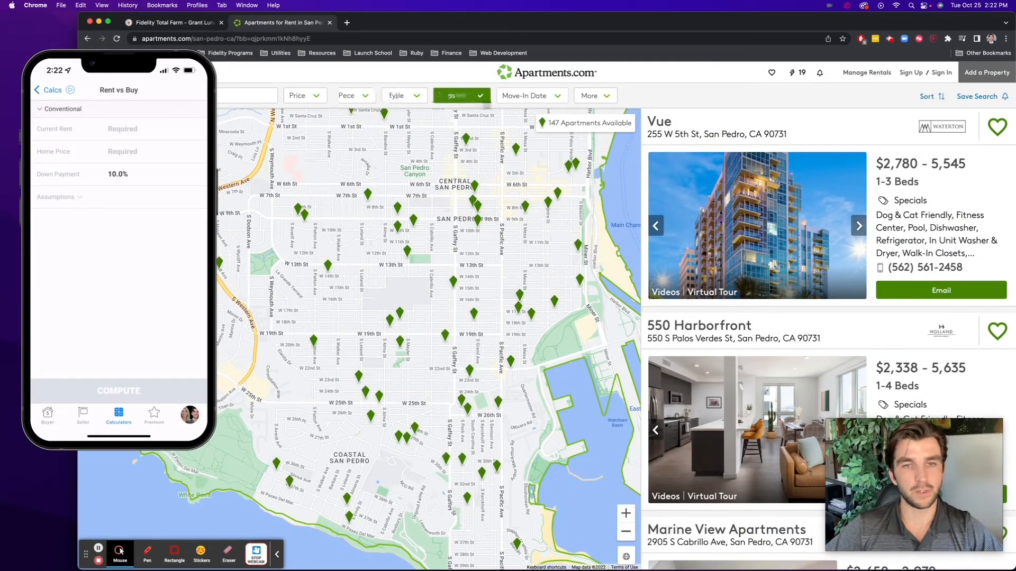
{"action": "left_click", "coordinate": [405, 96]}
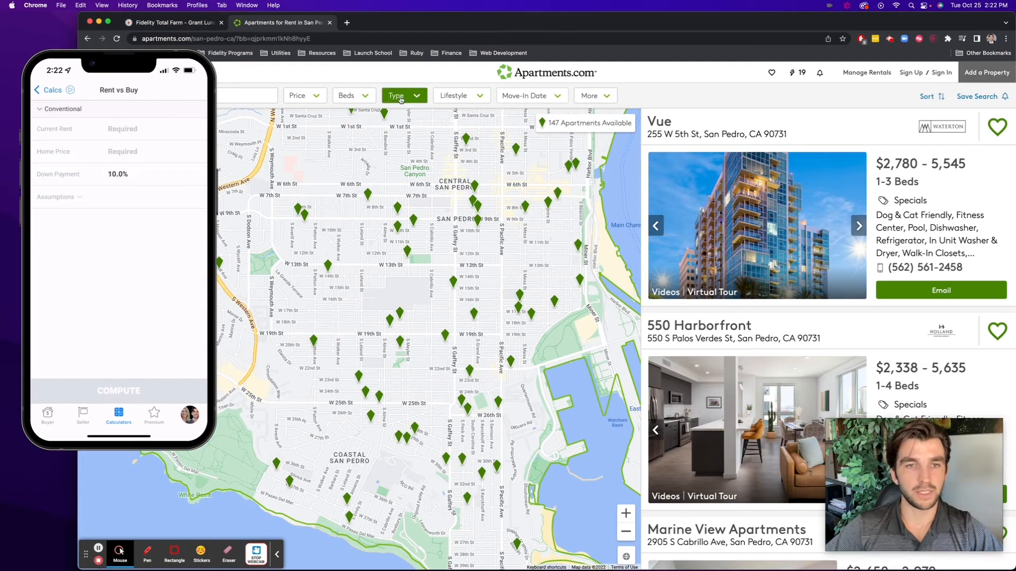
{"action": "left_click", "coordinate": [392, 137]}
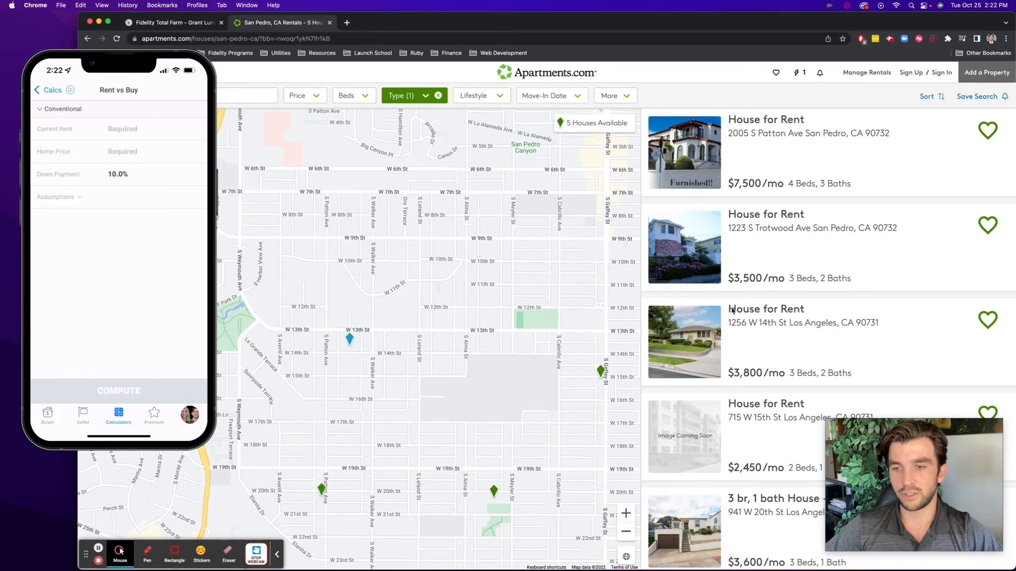
{"action": "mouse_move", "coordinate": [769, 317]}
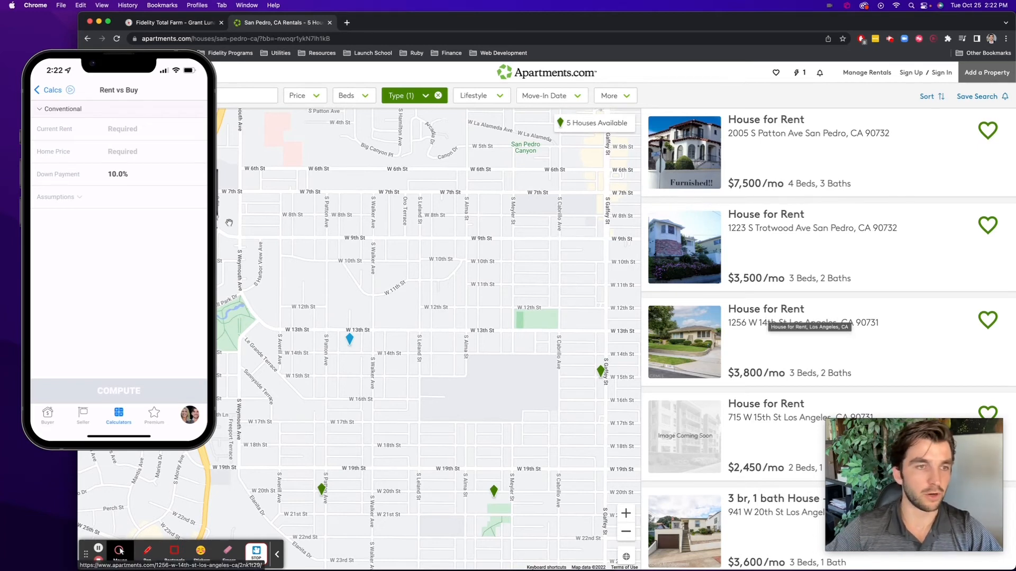
{"action": "left_click", "coordinate": [122, 129]}
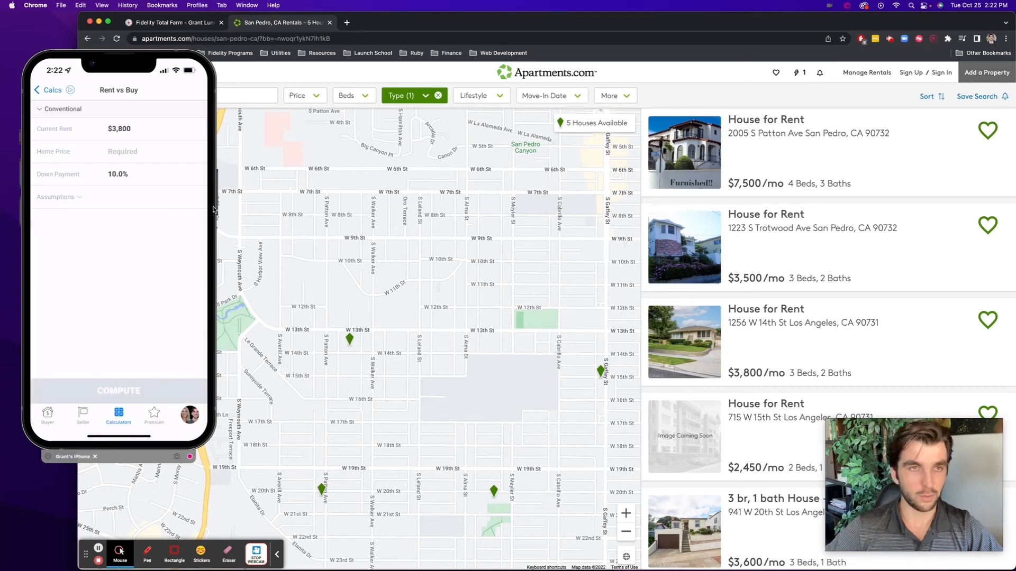
Enter a $1,000,000 home price, compute, and set the Costs horizon to 10 years ($95,444 buy gain).
{"action": "left_click", "coordinate": [174, 23]}
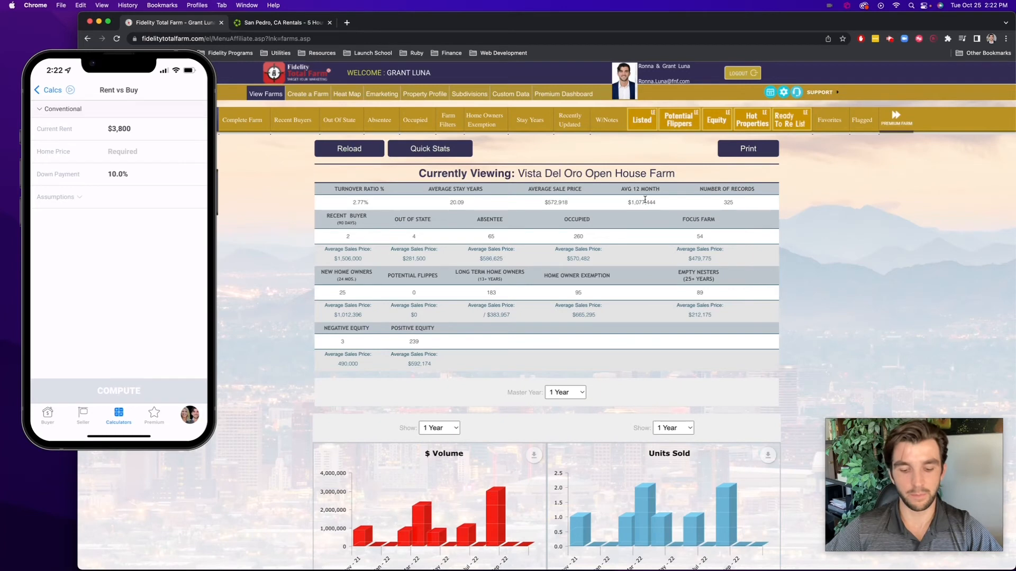
{"action": "left_click", "coordinate": [123, 152]}
{"action": "type", "text": "$1,000,000"}
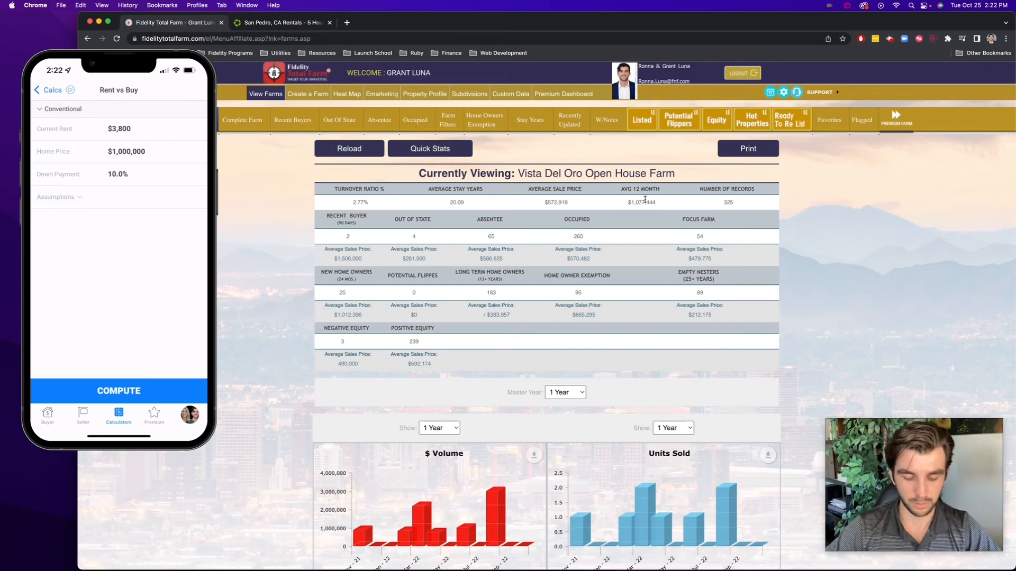
{"action": "left_click", "coordinate": [118, 391]}
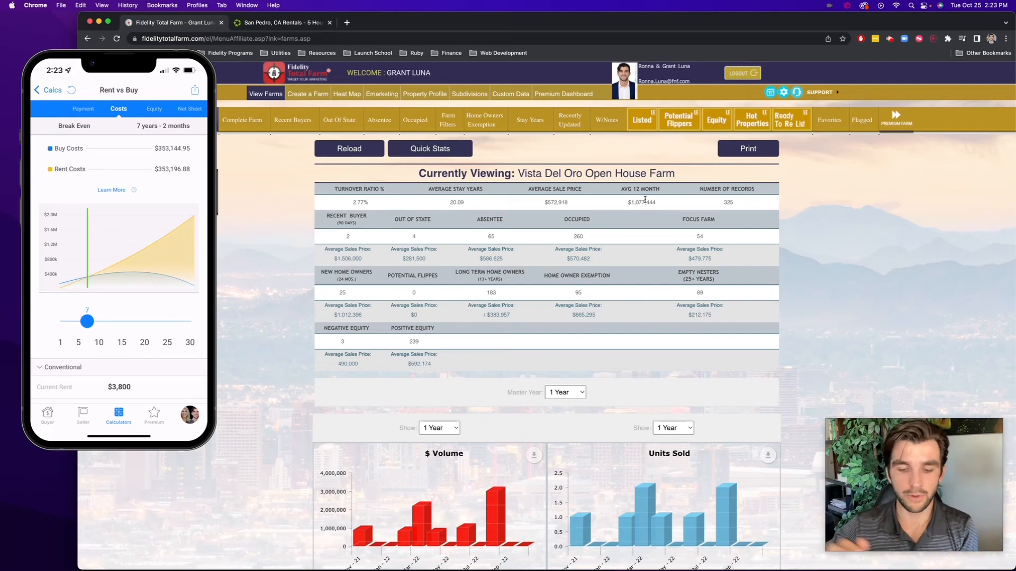
{"action": "left_click_drag", "start_coordinate": [87, 321], "coordinate": [97, 321]}
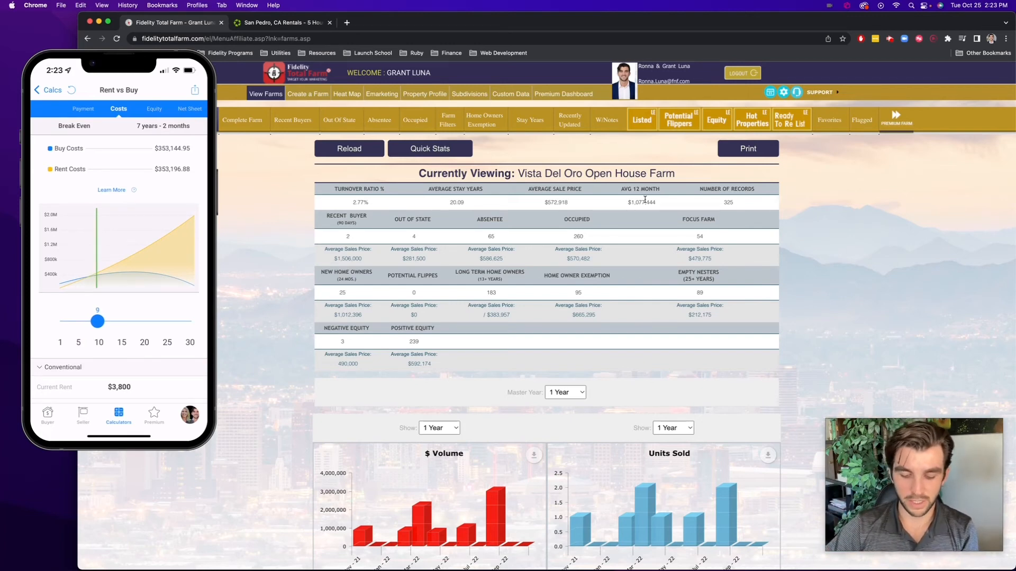
{"action": "left_click_drag", "start_coordinate": [98, 320], "coordinate": [101, 320]}
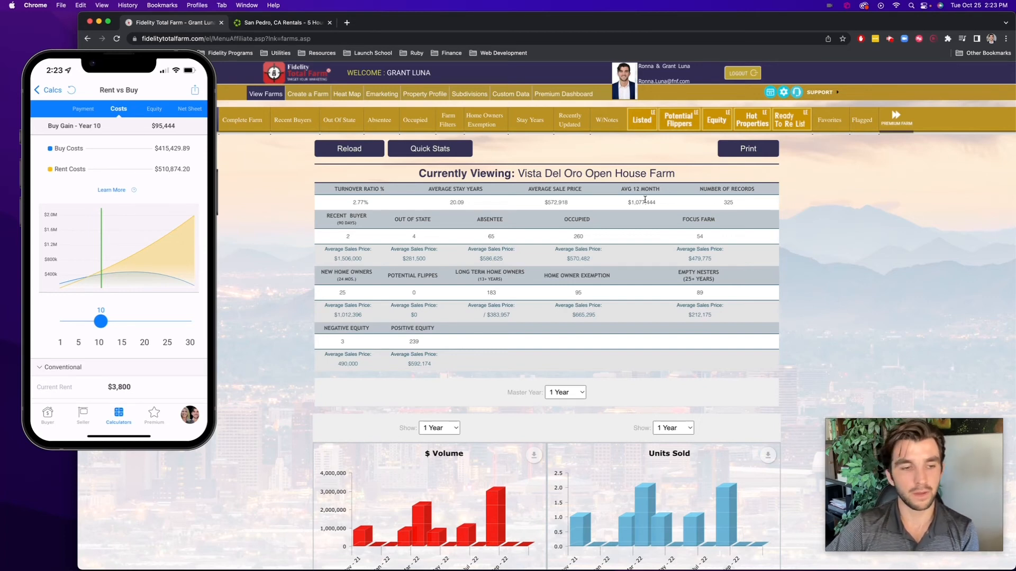
Generate the full 10-year Rent vs Buy report and scroll through it.
{"action": "left_click", "coordinate": [194, 90]}
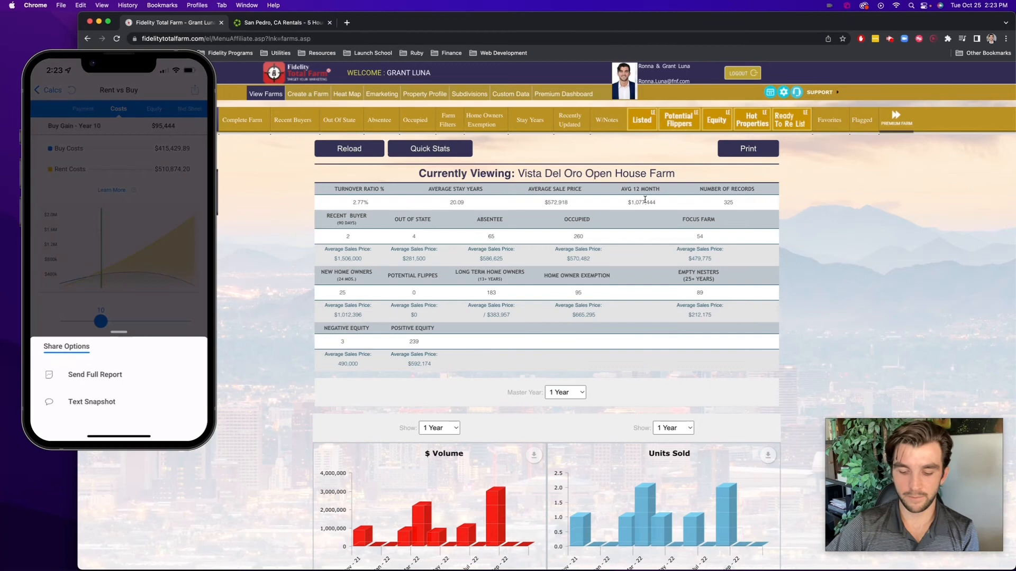
{"action": "left_click", "coordinate": [95, 375]}
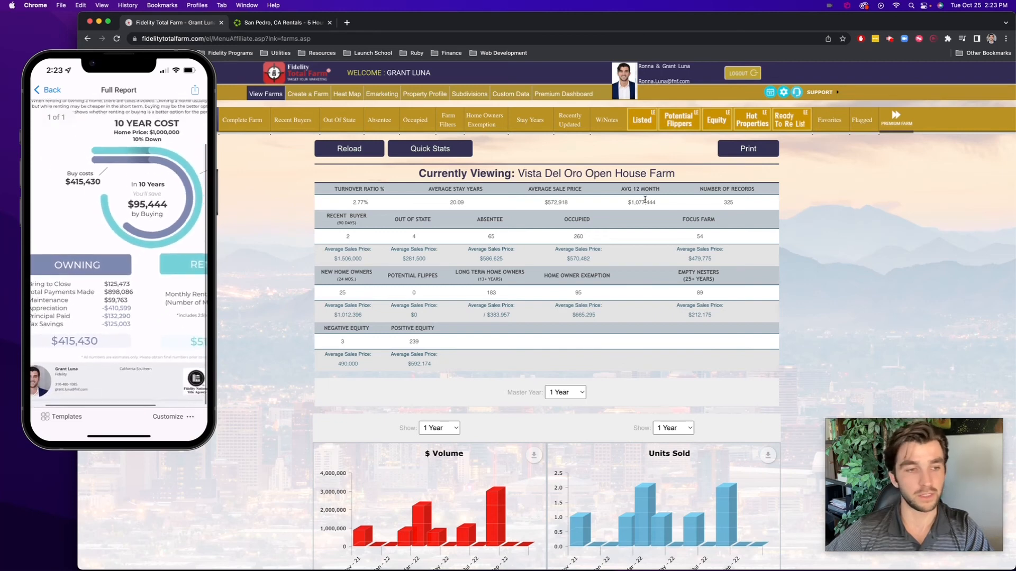
{"action": "scroll", "scroll_direction": "down", "scroll_amount": 3}
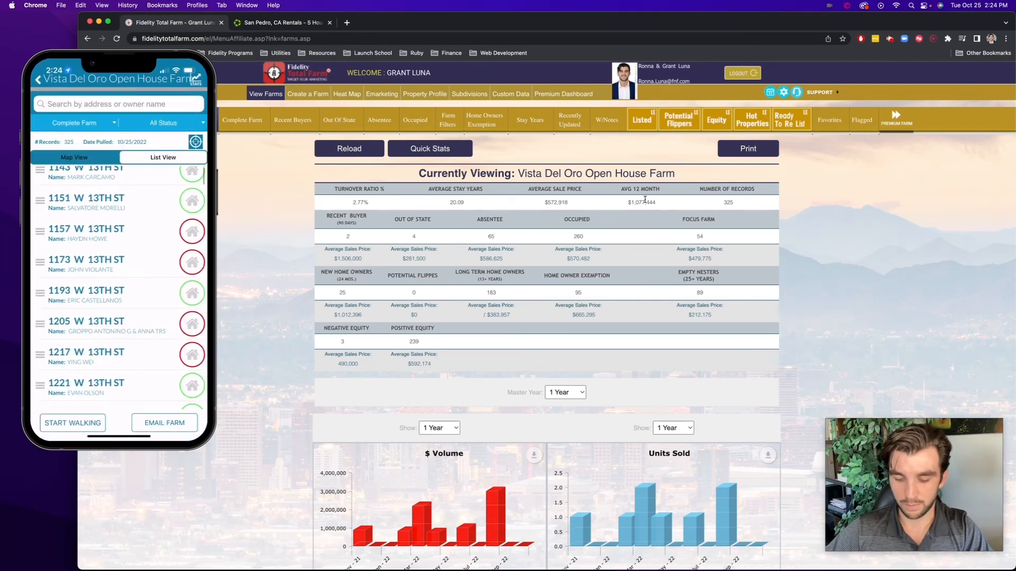
{"action": "left_click", "coordinate": [86, 203]}
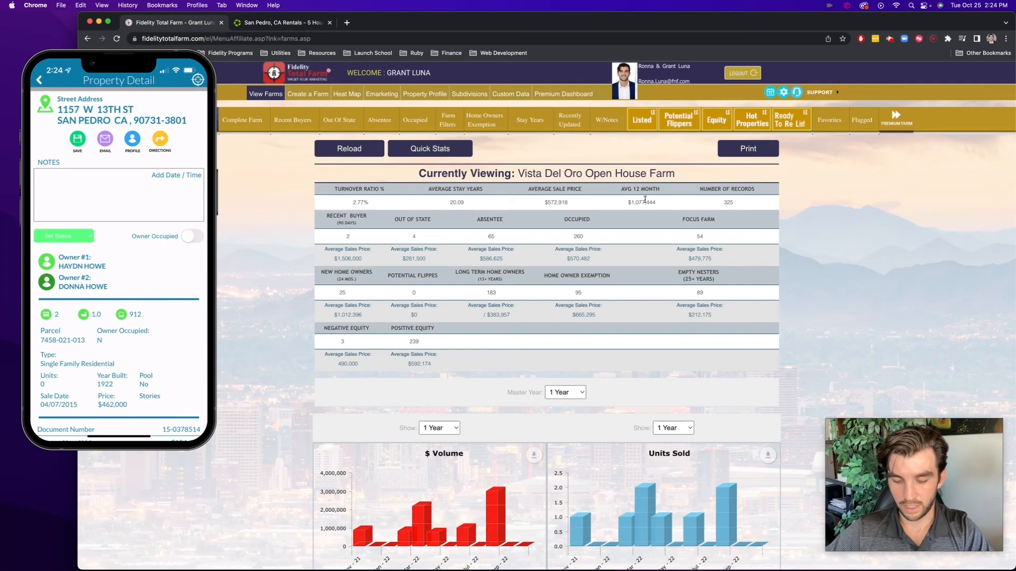
{"action": "left_click", "coordinate": [39, 81]}
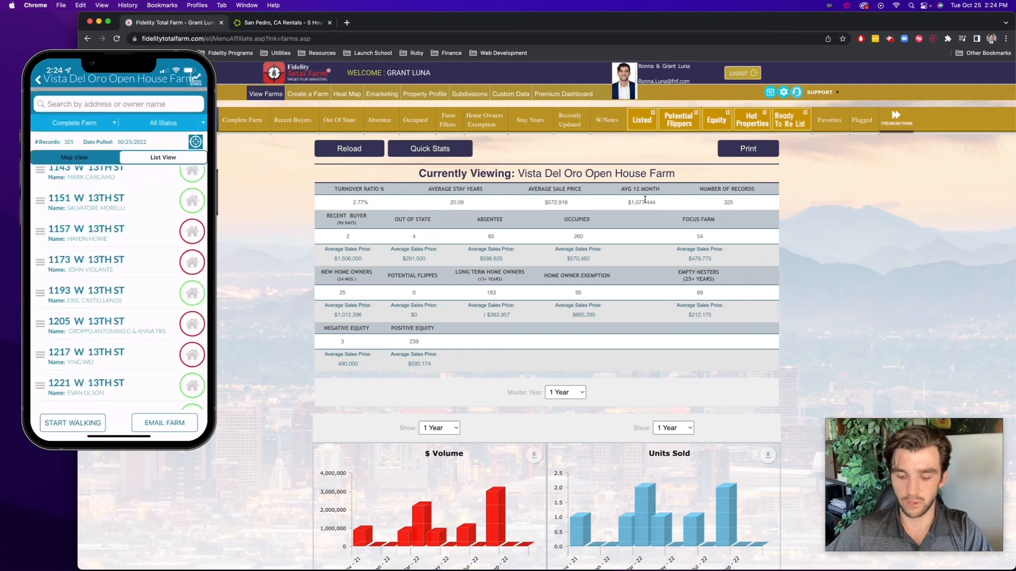
{"action": "left_click", "coordinate": [86, 229]}
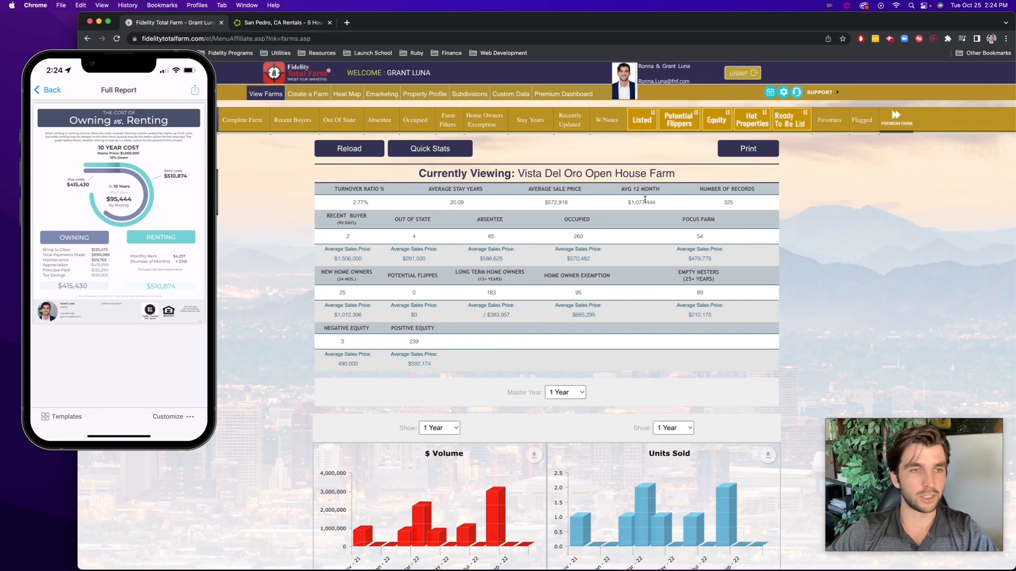
Open Share Options for the full Owning vs Renting report, showing text, email and social choices.
{"action": "left_click", "coordinate": [194, 90]}
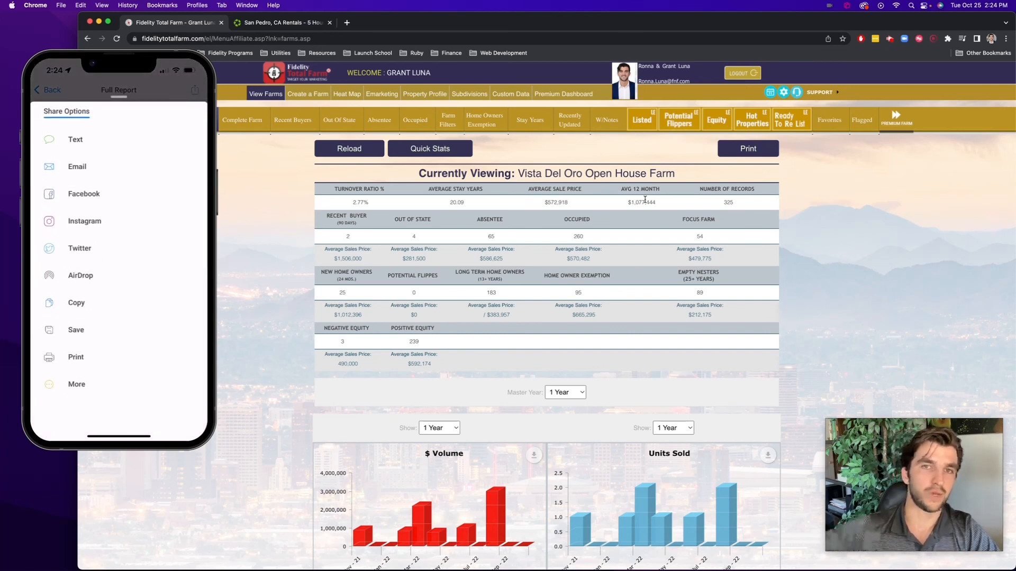